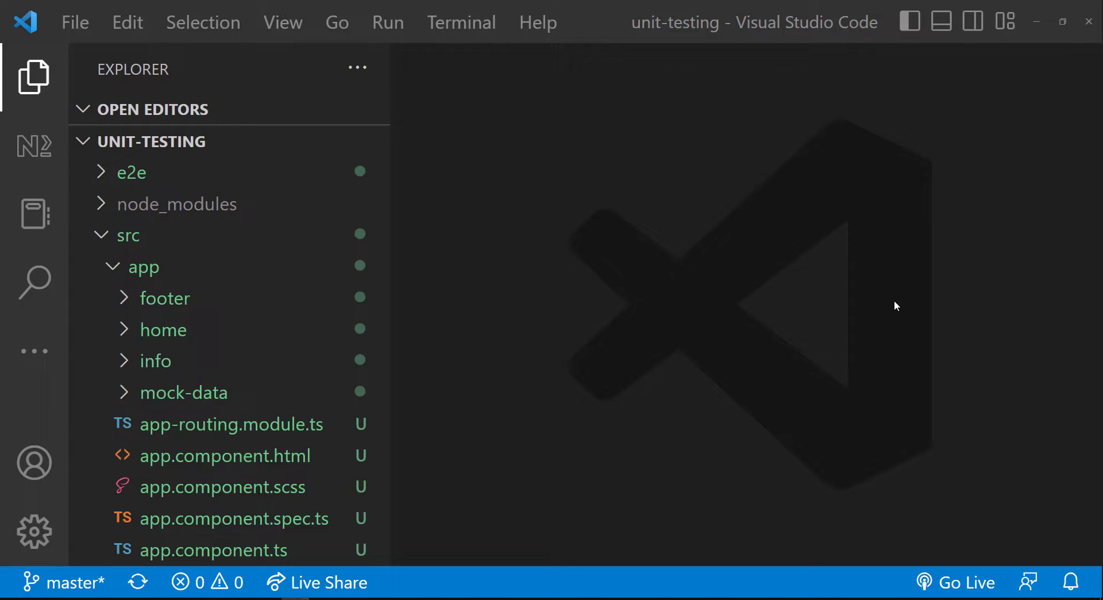
# - Switch to Chrome to view the running Angular app at localhost:4200/home
pyautogui.click(156, 360)
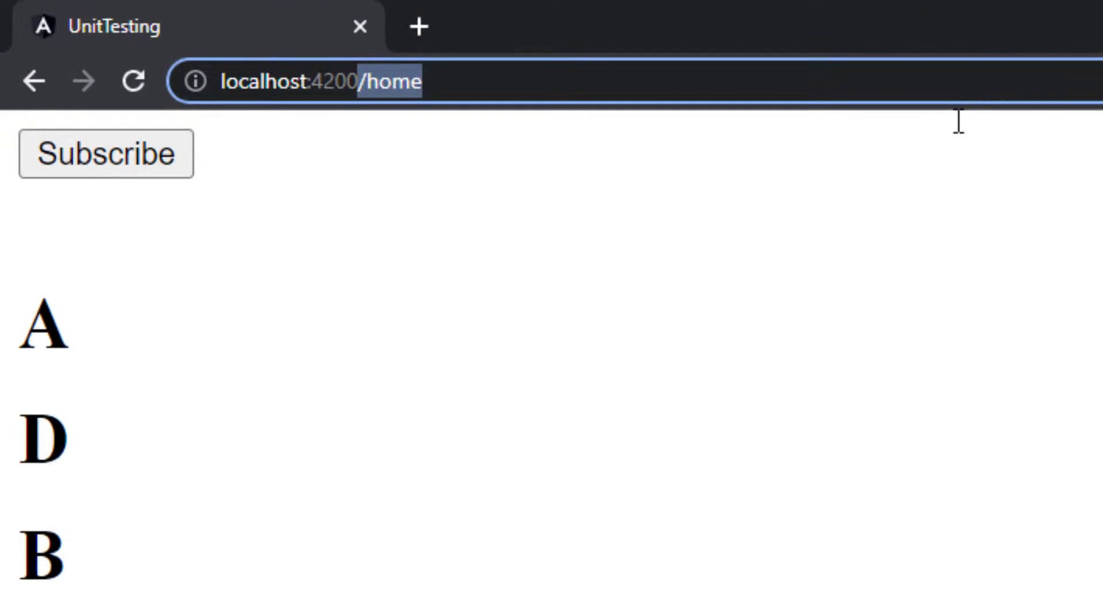
# - Review the home and info routes in app-routing.module.ts, then return to Chrome
pyautogui.click(133, 80)
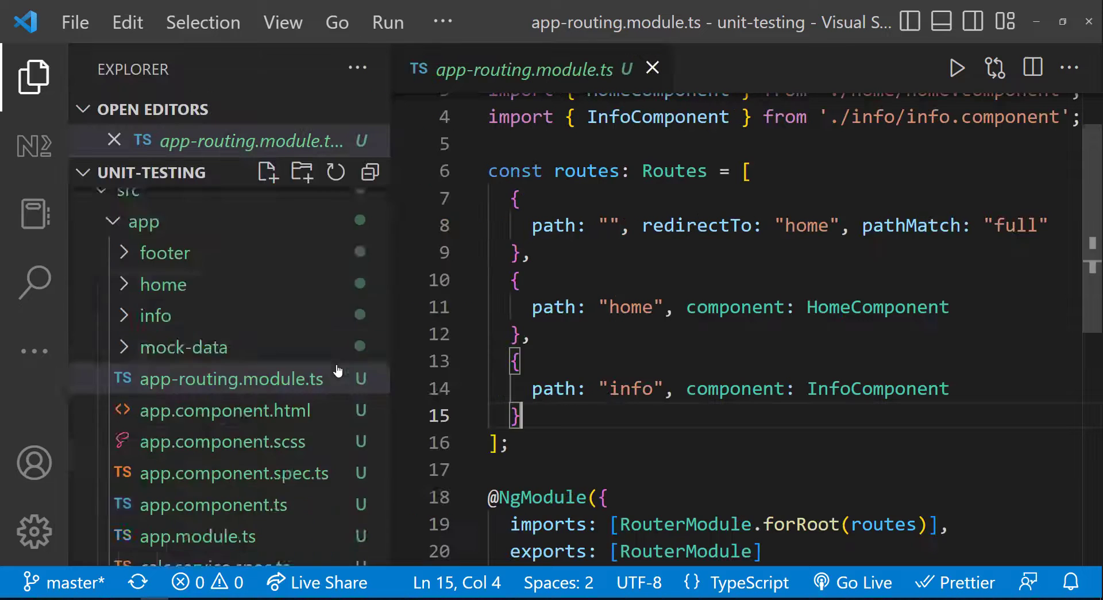
pyautogui.click(259, 393)
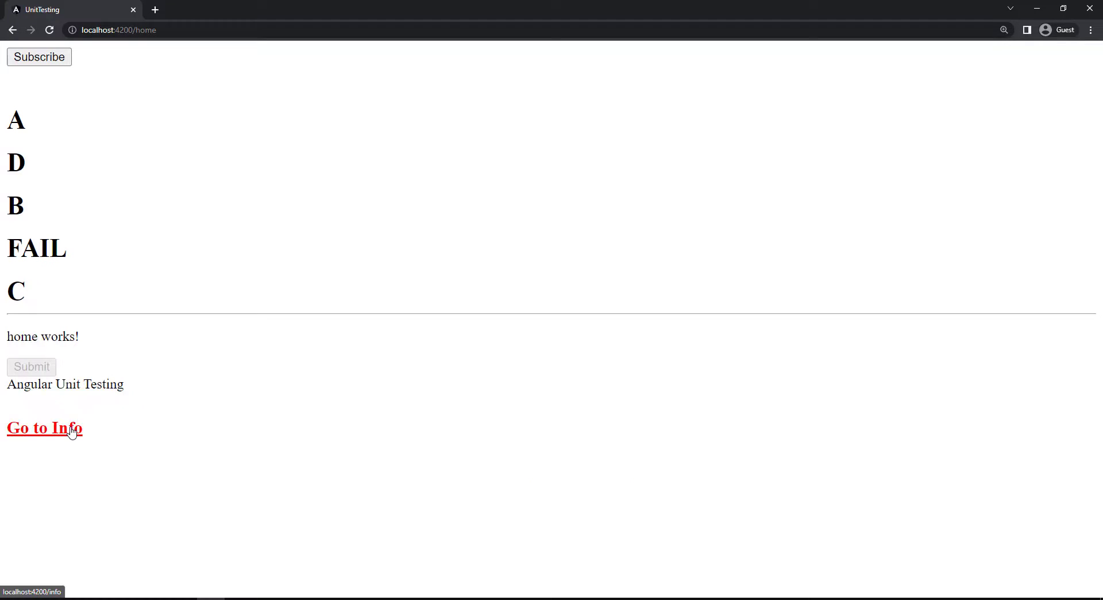
# - Visit the Info page via Go to Info and return home with Back
pyautogui.click(43, 427)
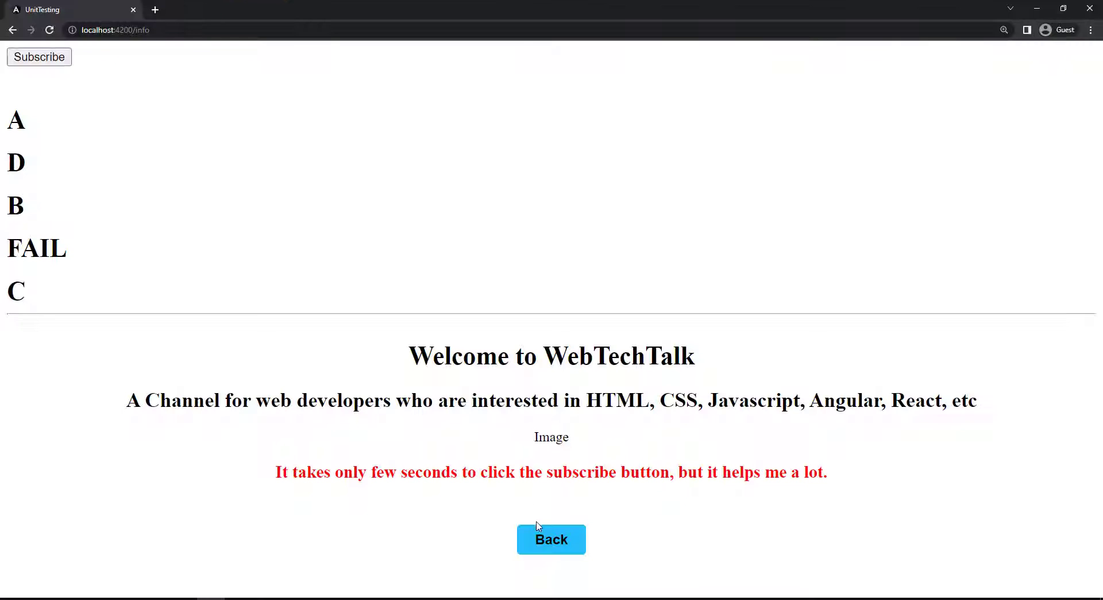
pyautogui.click(551, 539)
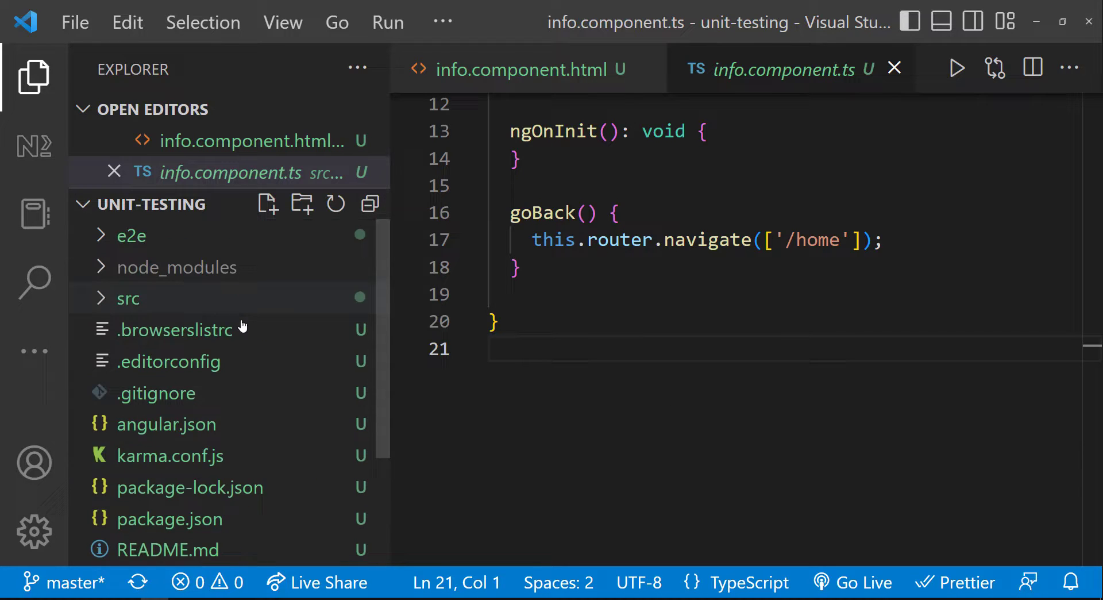
# - Create a new app-routing.spec.ts file inside src/app
pyautogui.click(127, 298)
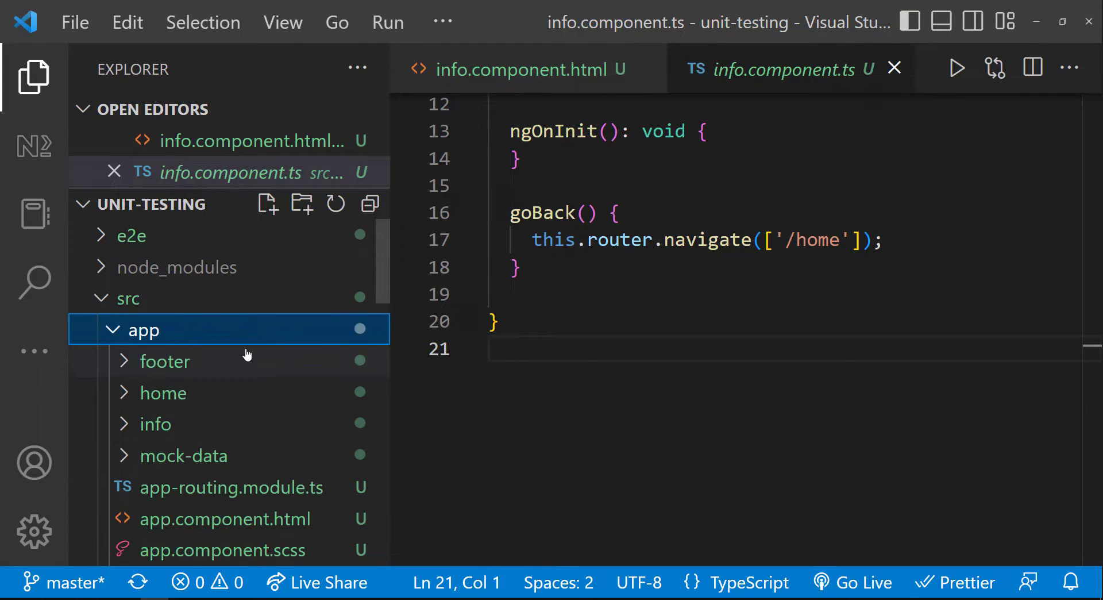
pyautogui.click(267, 204)
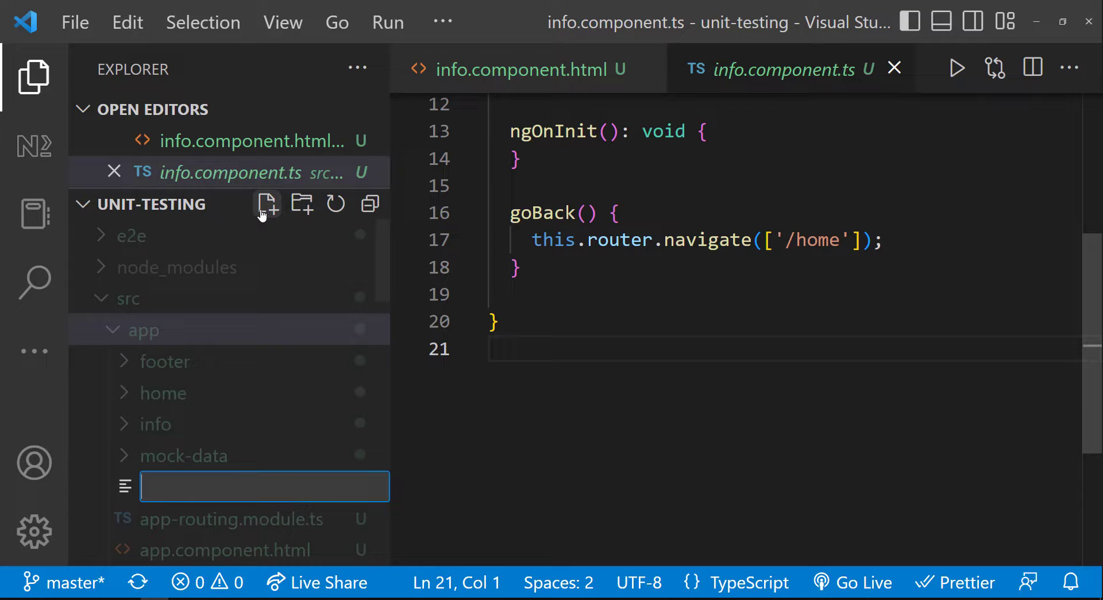
pyautogui.write('app-routing.spec.ts')
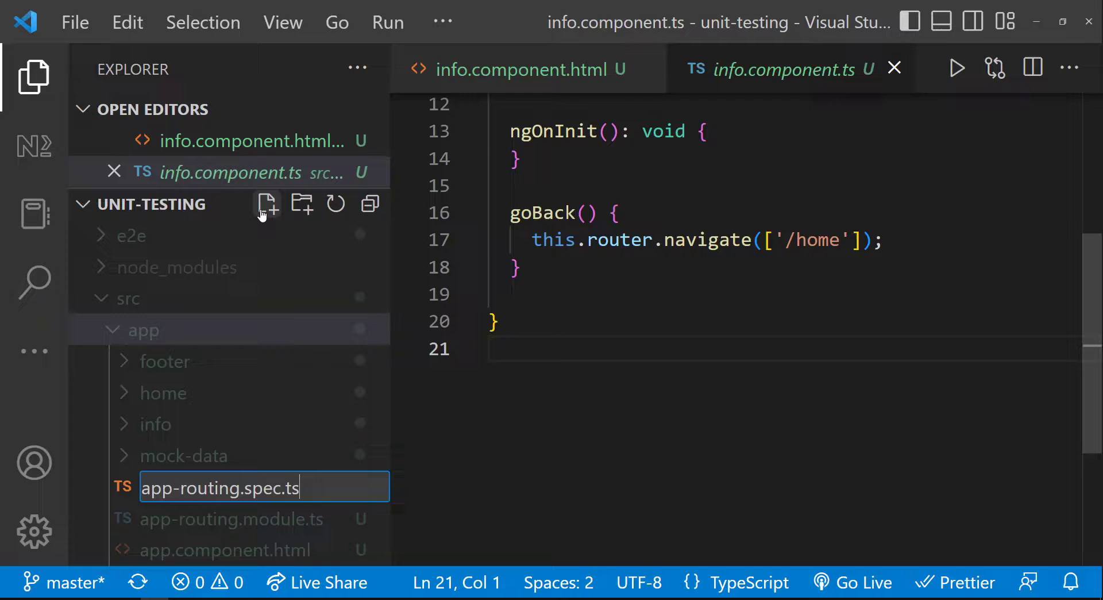
pyautogui.press('Enter')
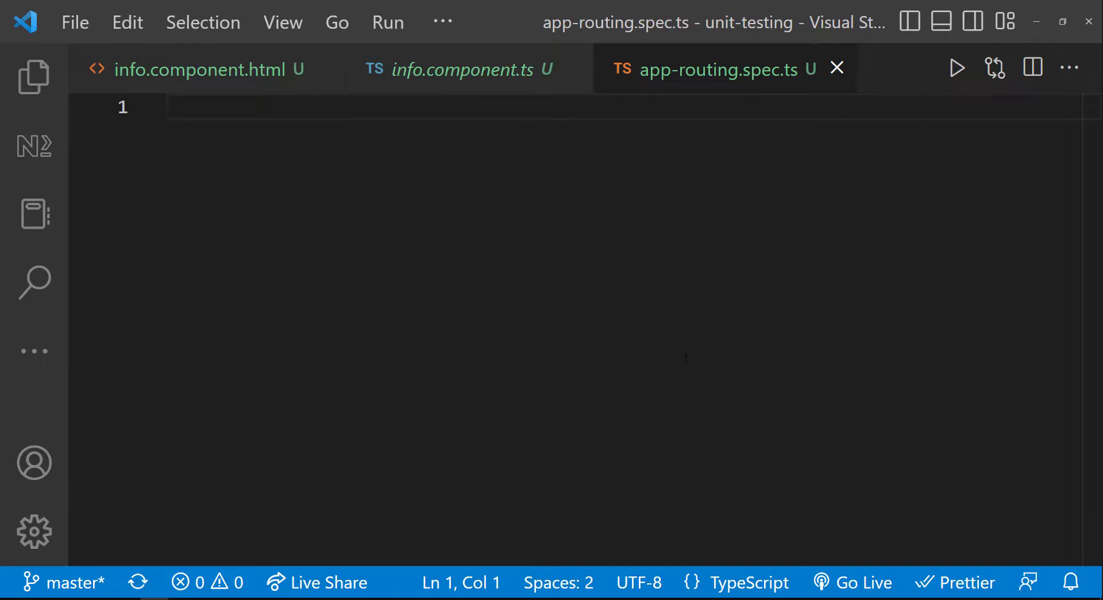
# - Start the 'App Routing' describe block with a beforeEach(waitForAsync)
pyautogui.write('describe("App')
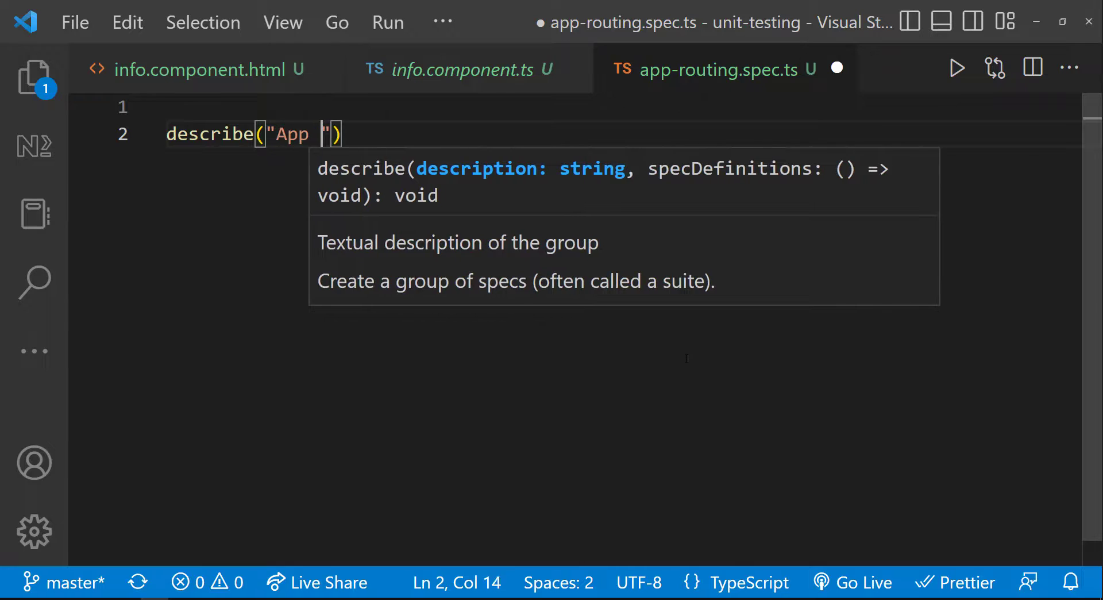
pyautogui.write('Routing", ()')
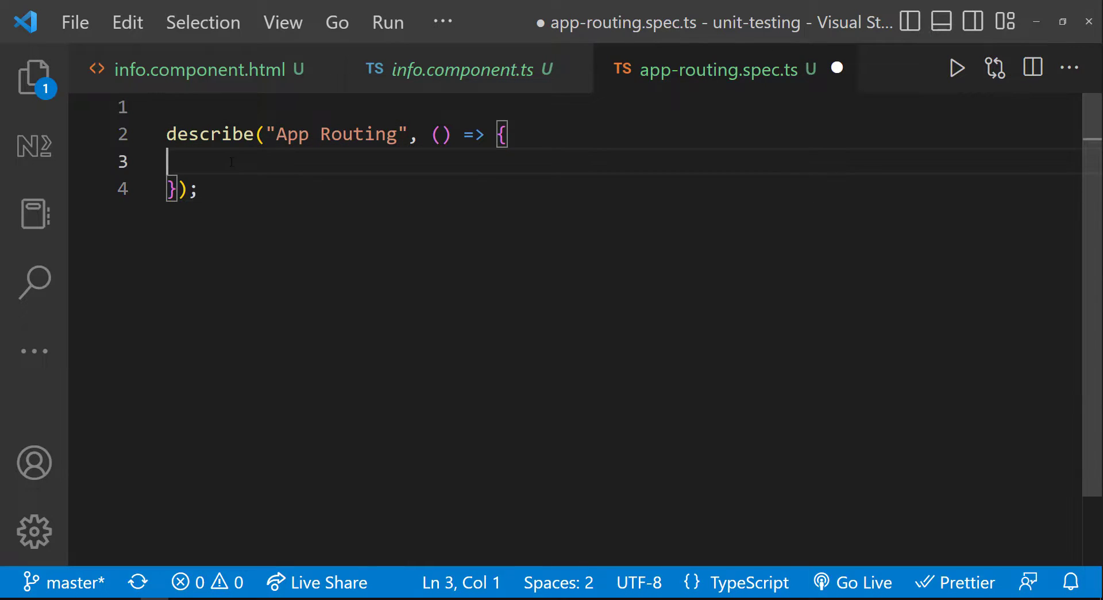
pyautogui.write('beforeEach(waitForAsync(() => {')
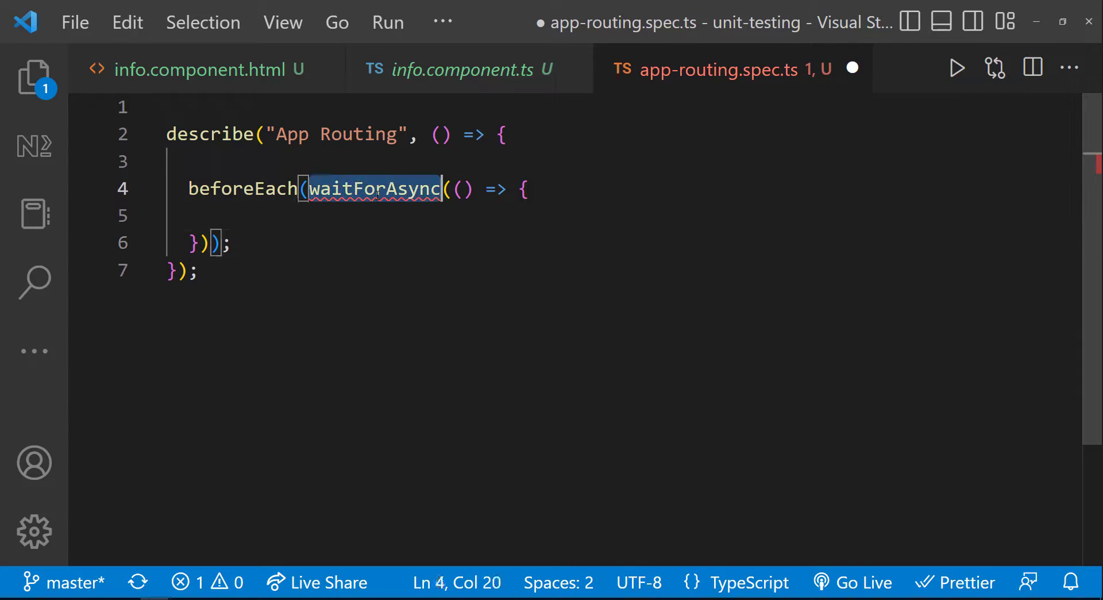
# - Import waitForAsync and TestBed, and configure TestBed with RouterTestingModule.withRoutes()
pyautogui.write('import { waitForAsync }')
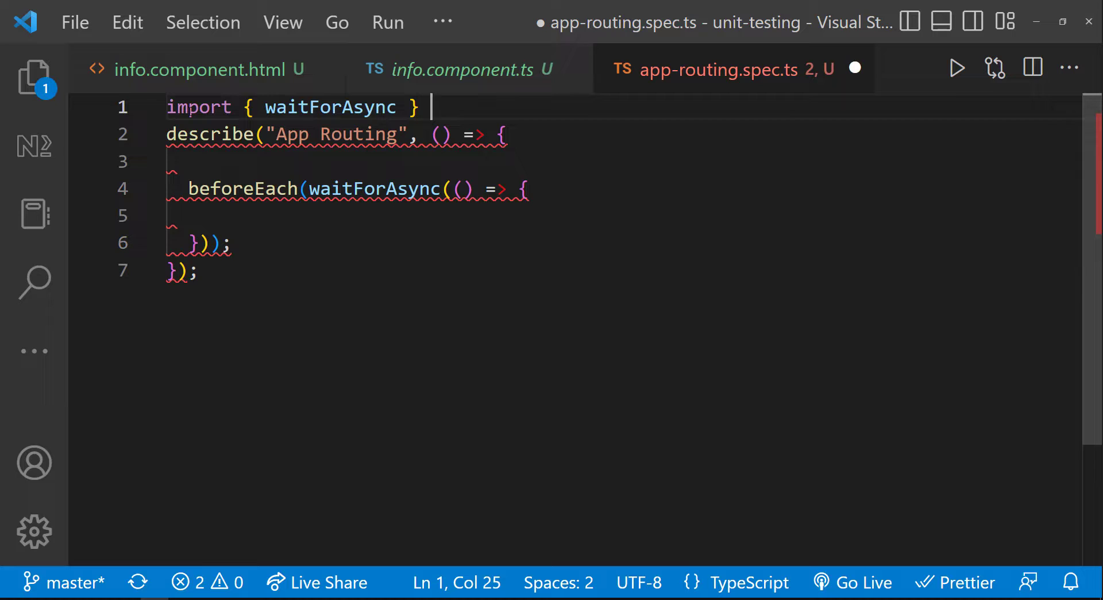
pyautogui.write('from "@angular/core/testing";')
pyautogui.write('beforeEach(() => {')
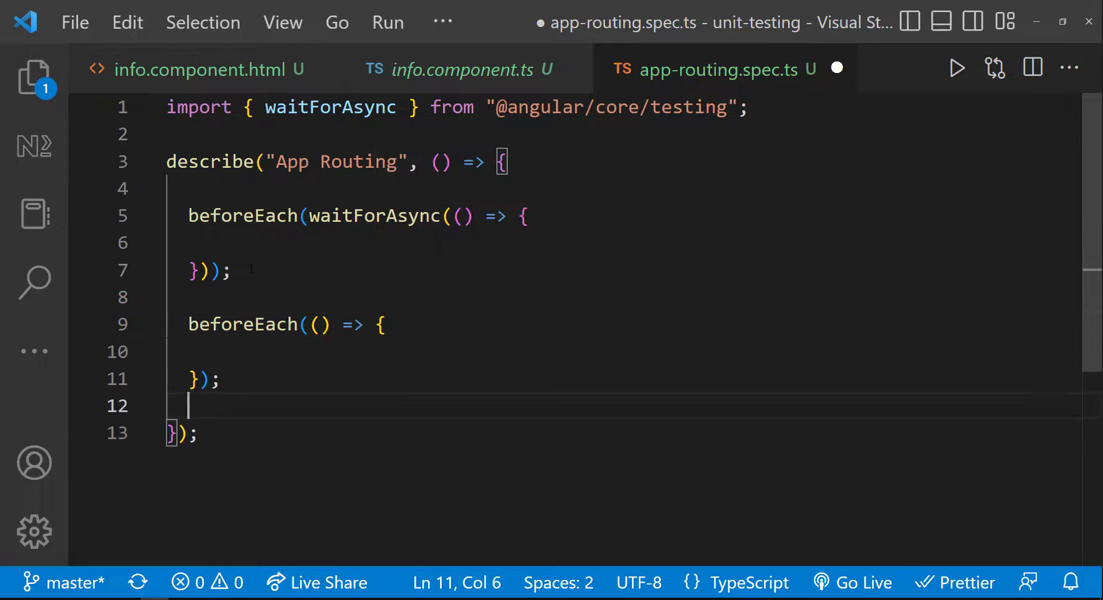
pyautogui.write(', TestBed')
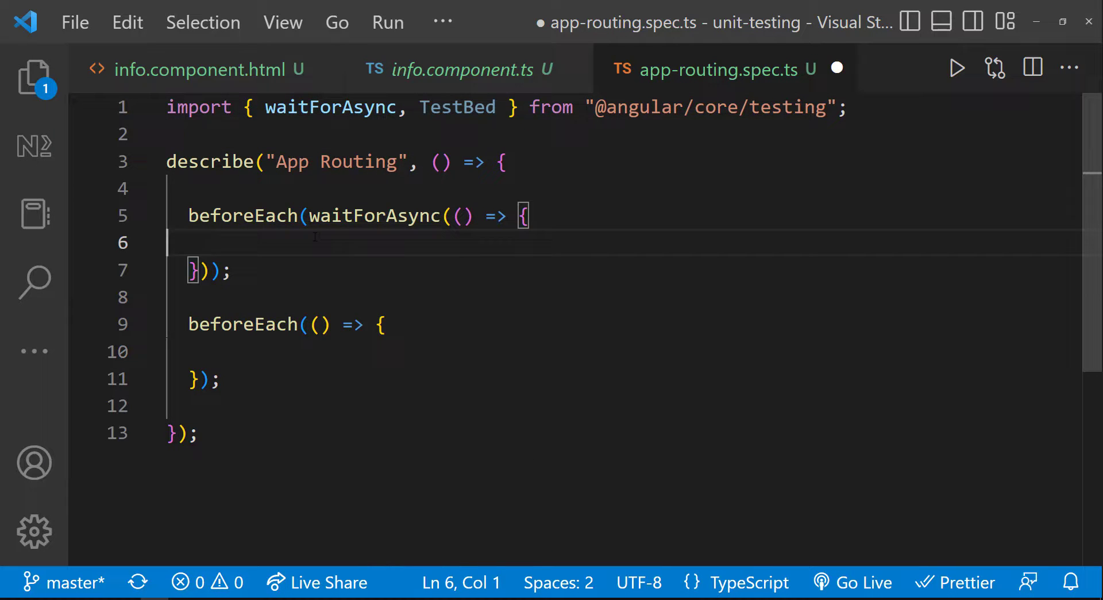
pyautogui.write('TestBed.configureTestingModule({')
pyautogui.write('imports: [RouterTestingModule')
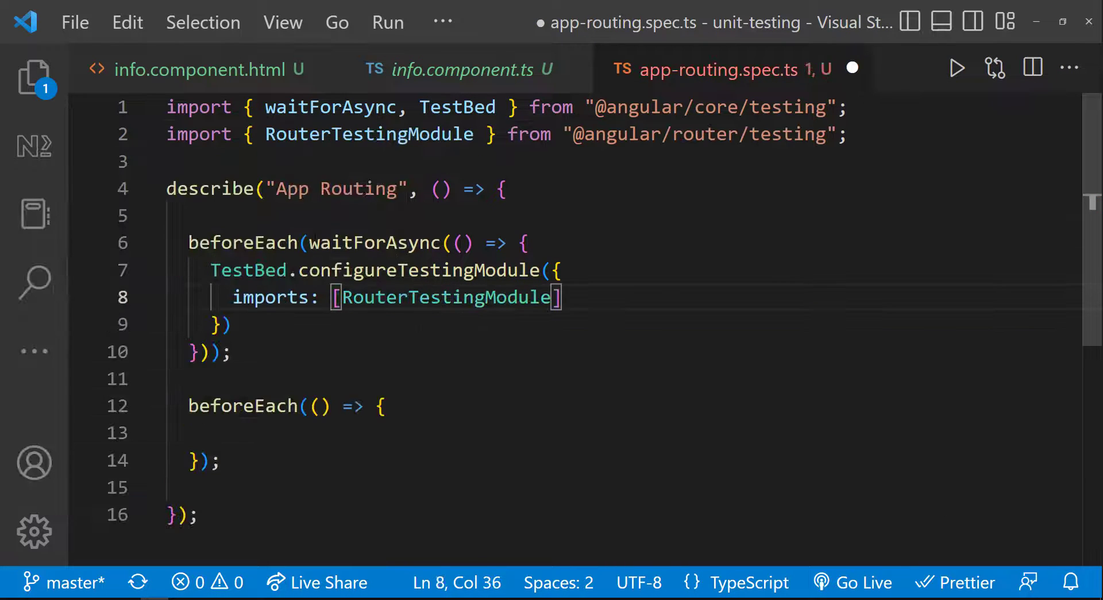
pyautogui.write('.withRoutes()')
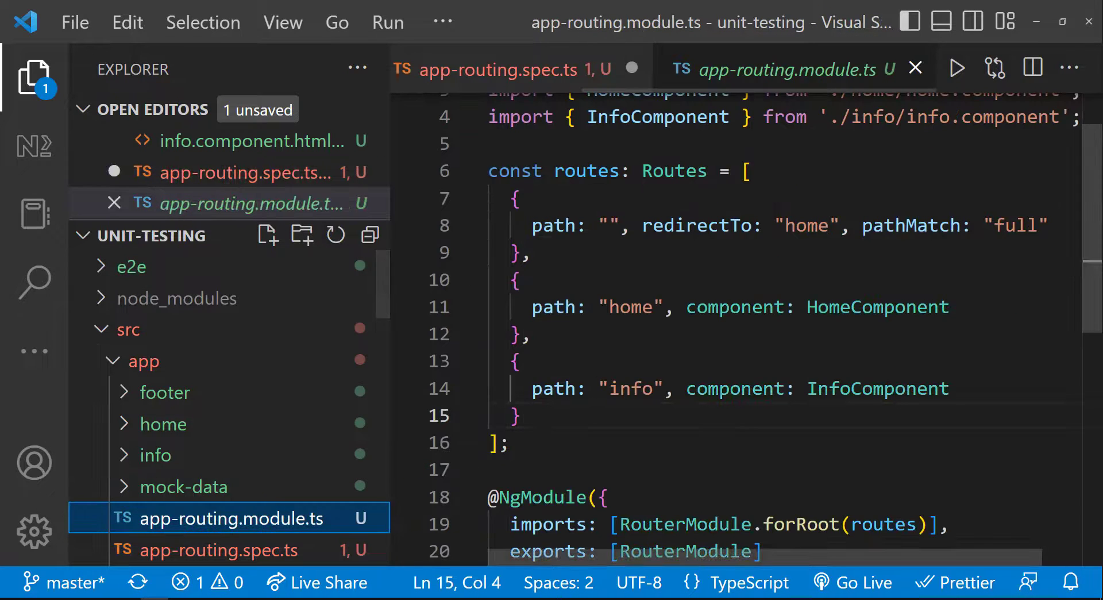
# - Export routes from app-routing.module.ts and import routes into the spec
pyautogui.write('export')
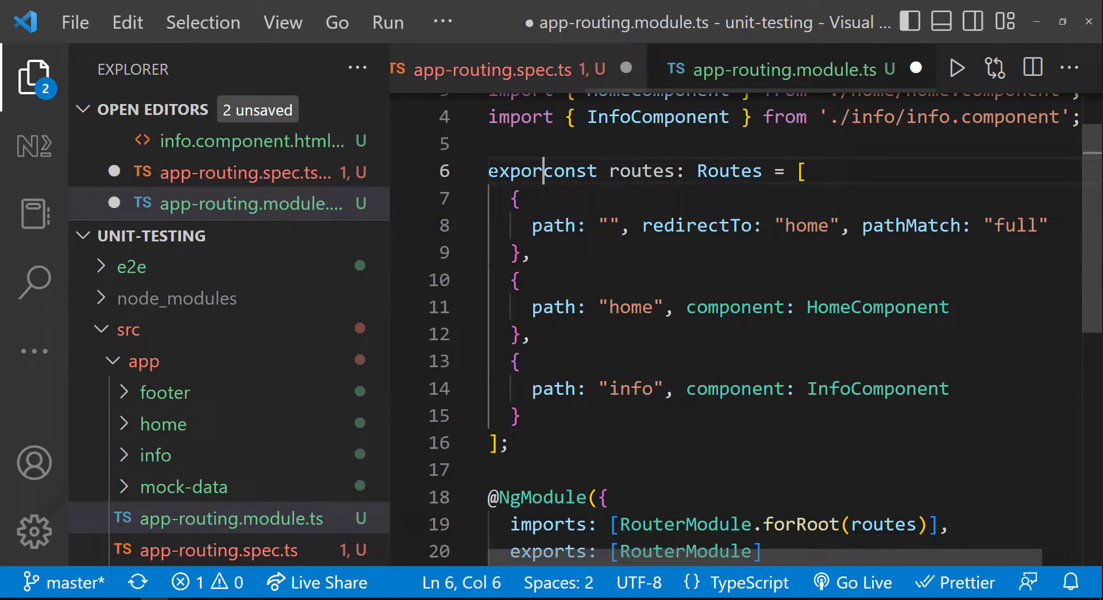
pyautogui.click(511, 68)
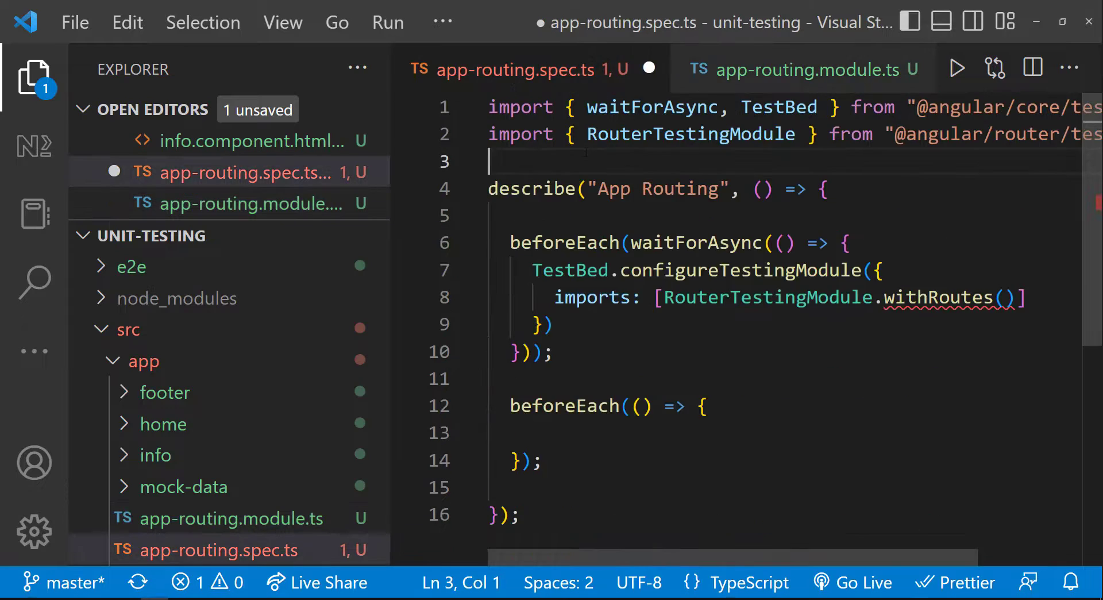
pyautogui.write("import { routes } from './app-routing.module';")
pyautogui.write('declarations: [AppComponent, HomeComponent, InfoComponent')
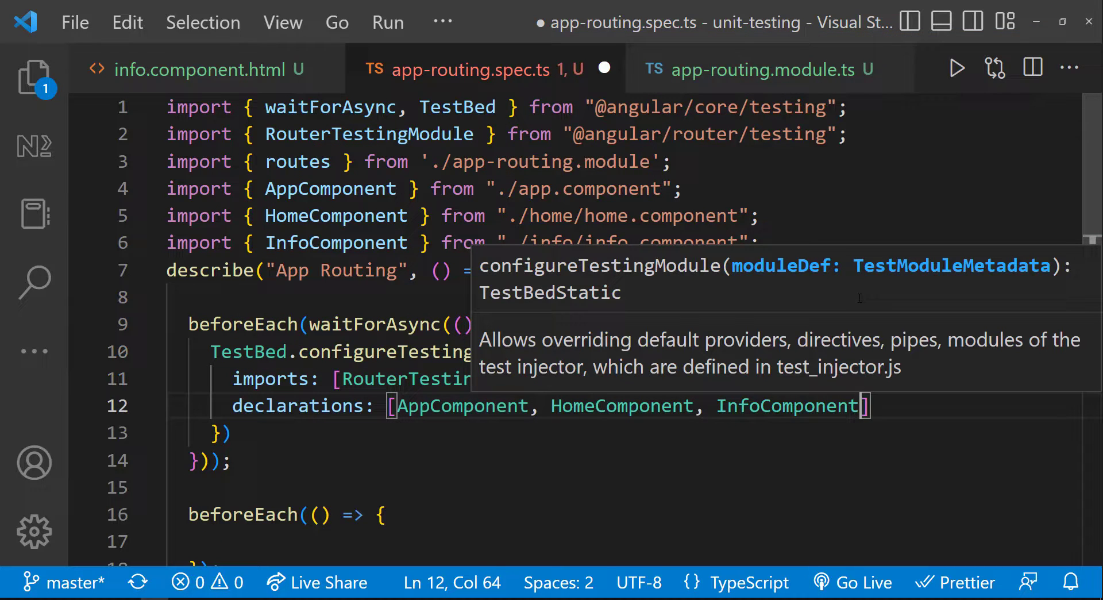
# - Extend the TestBed declarations and chain compileComponents()
pyautogui.write(', GradePipe')
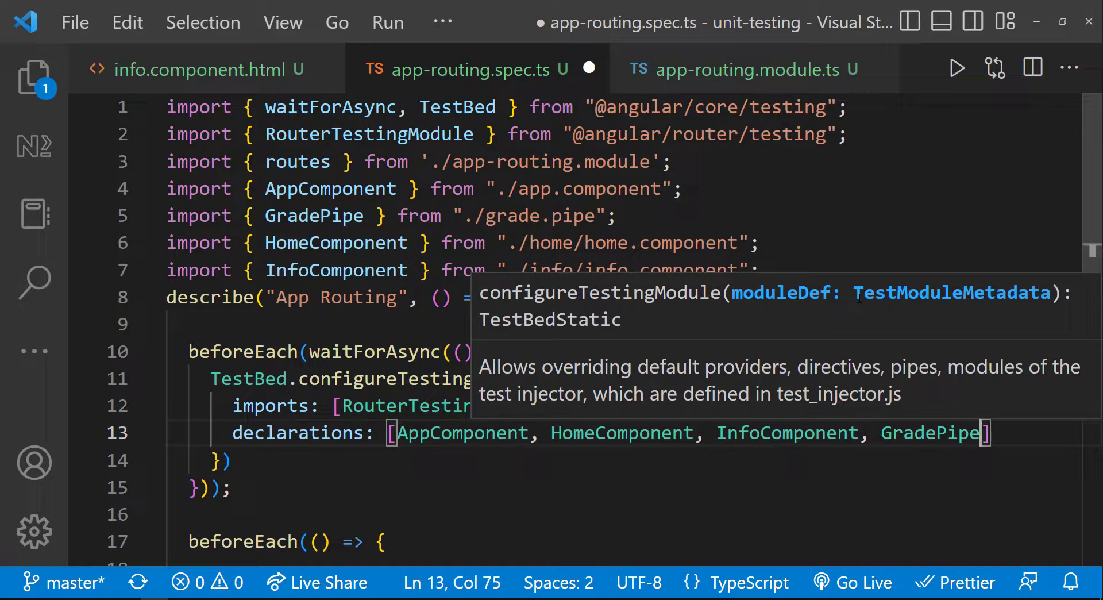
pyautogui.write('.')
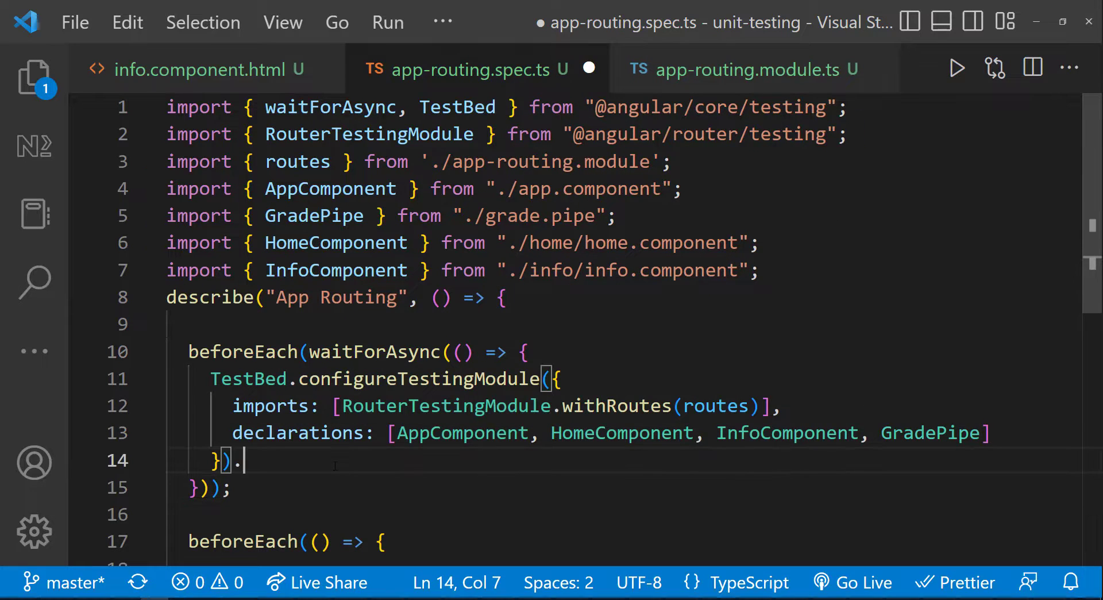
pyautogui.write('compileComponents();')
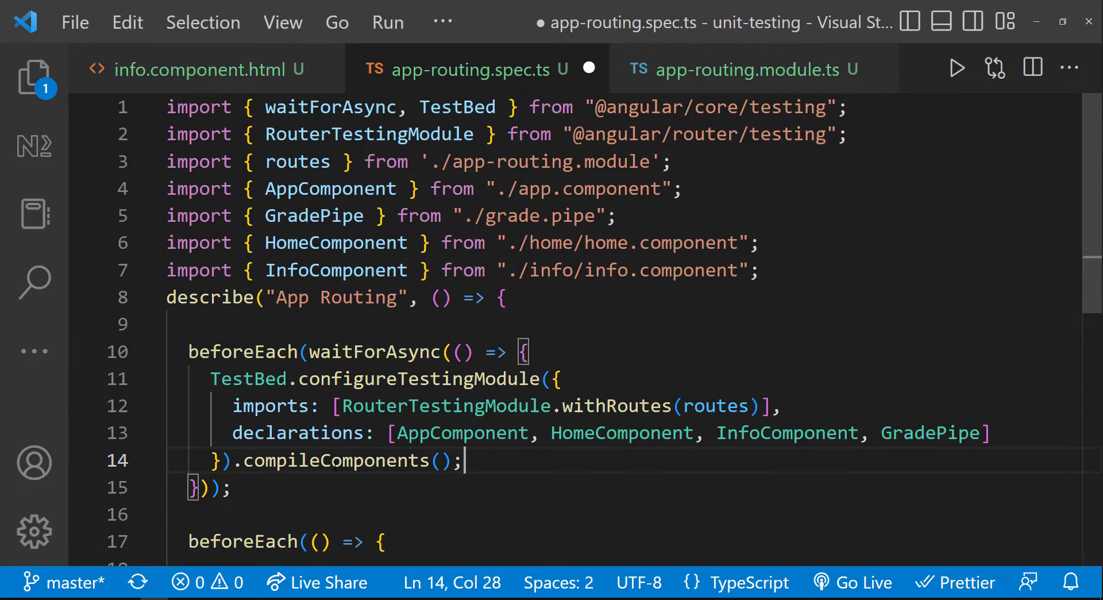
# - Add a beforeEach injecting Router into router and calling initialNavigation()
pyautogui.press('Enter')
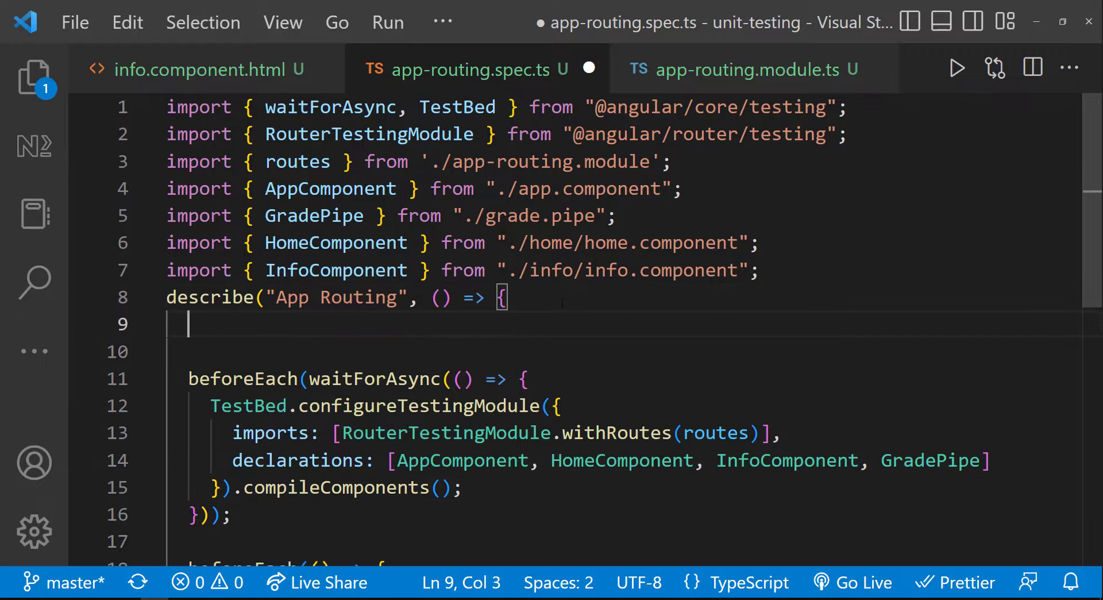
pyautogui.write('let router: Router;')
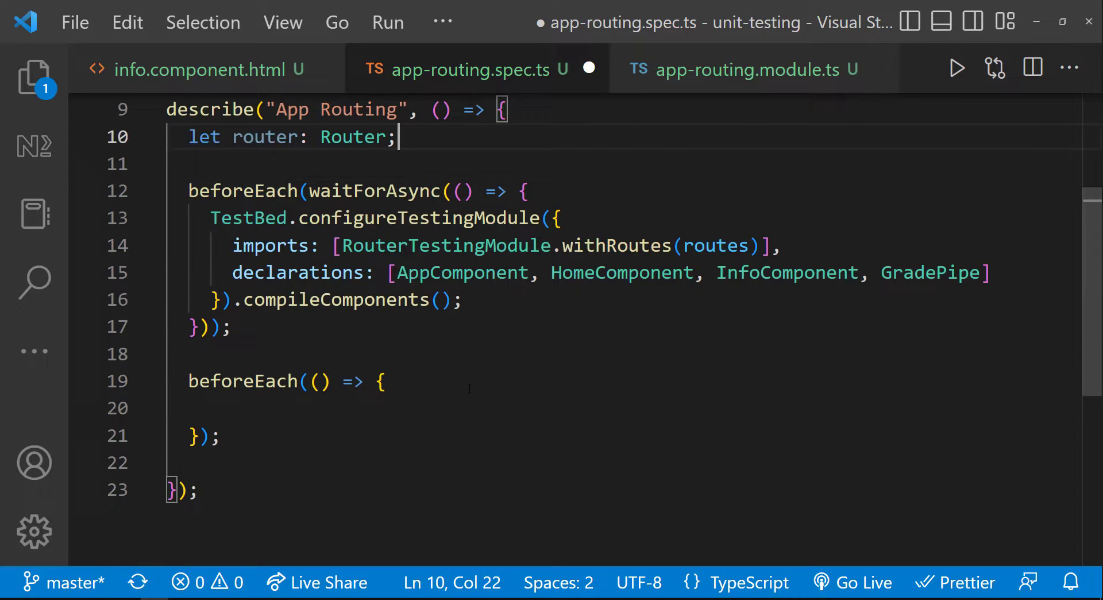
pyautogui.write('router')
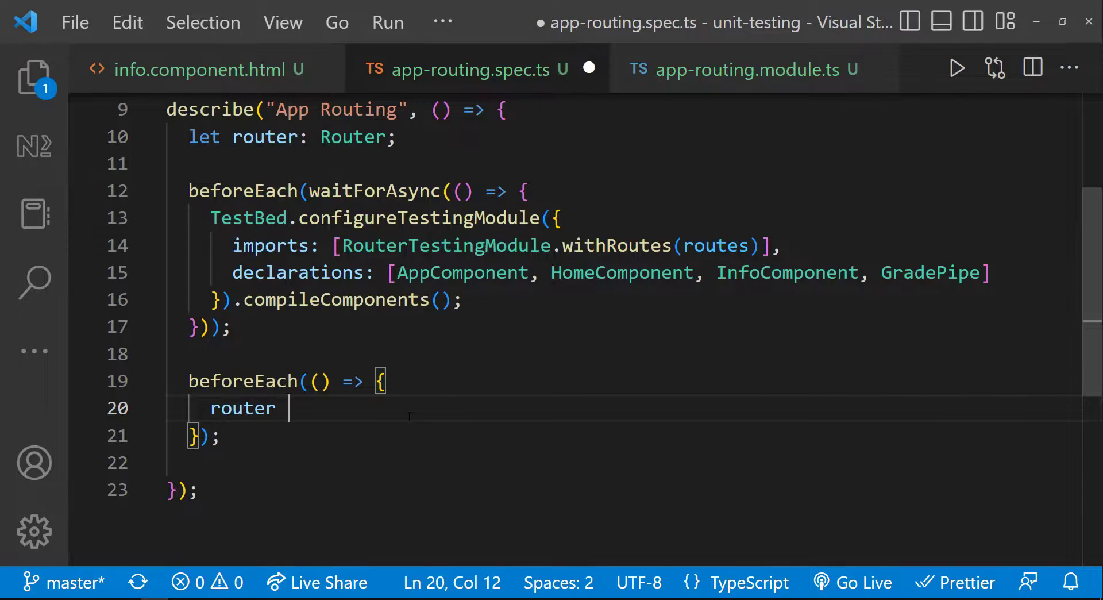
pyautogui.write('= TestBed.inject(Router')
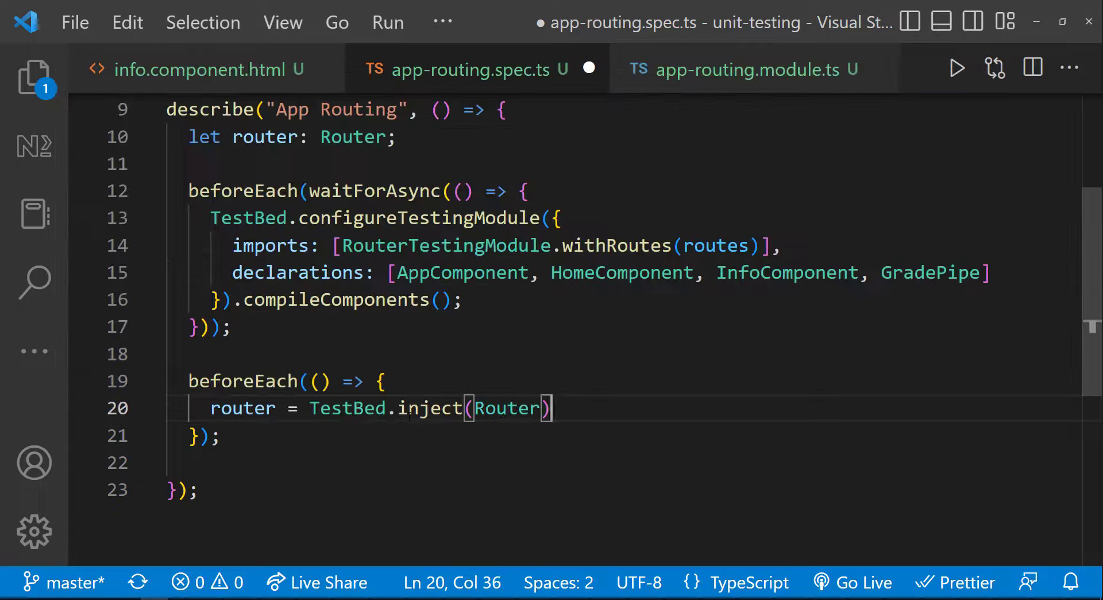
pyautogui.write('router.initialNavigation();')
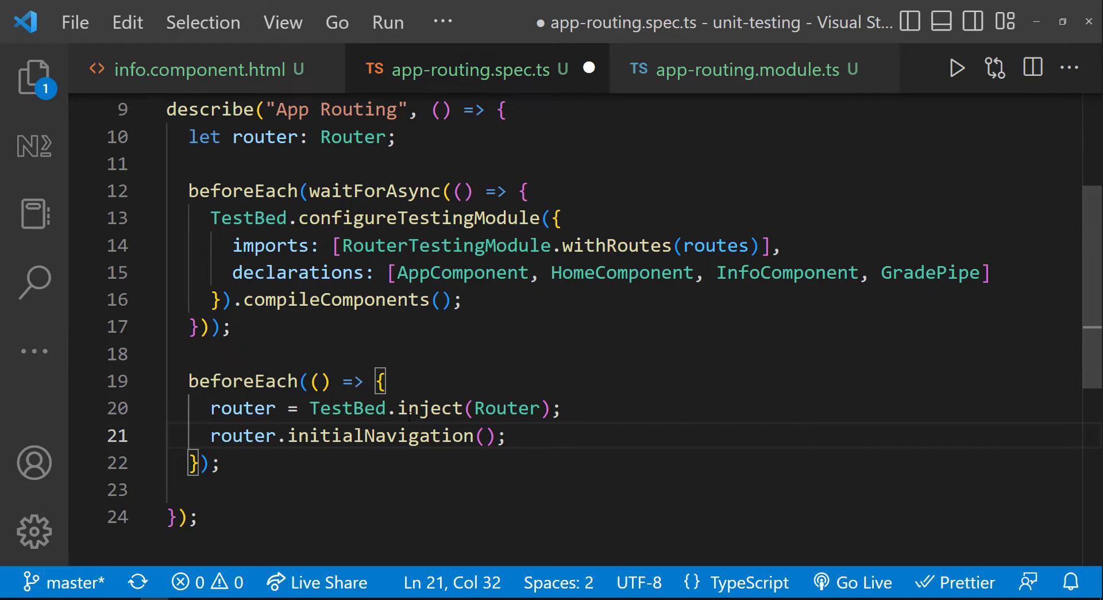
# - Add the it('should navigate to the default route') test wrapped in waitForAsync
pyautogui.write('it')
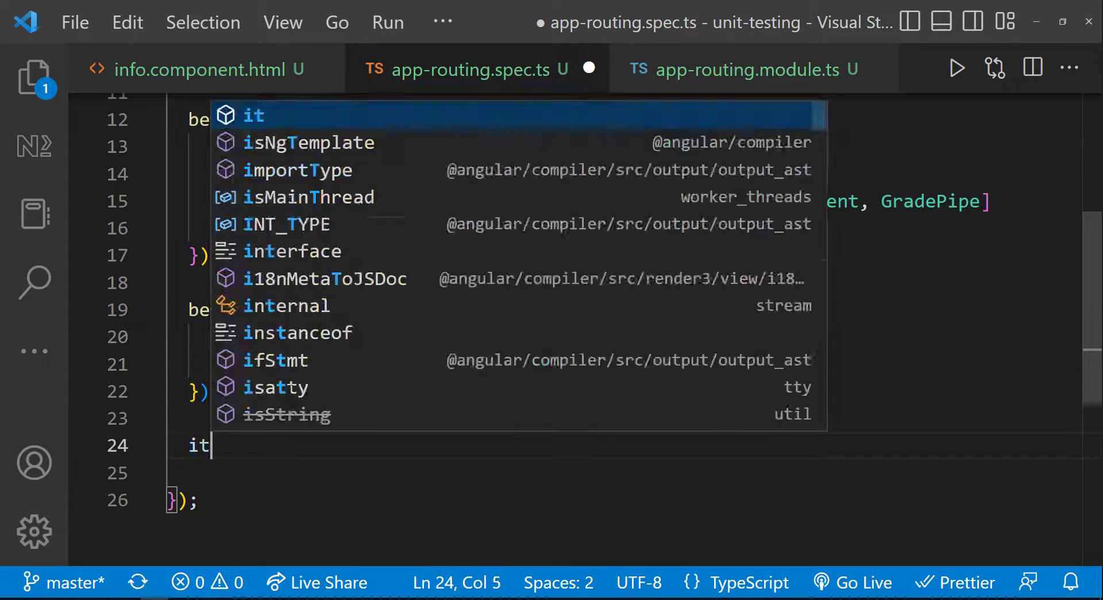
pyautogui.write('("should navigate to the de"')
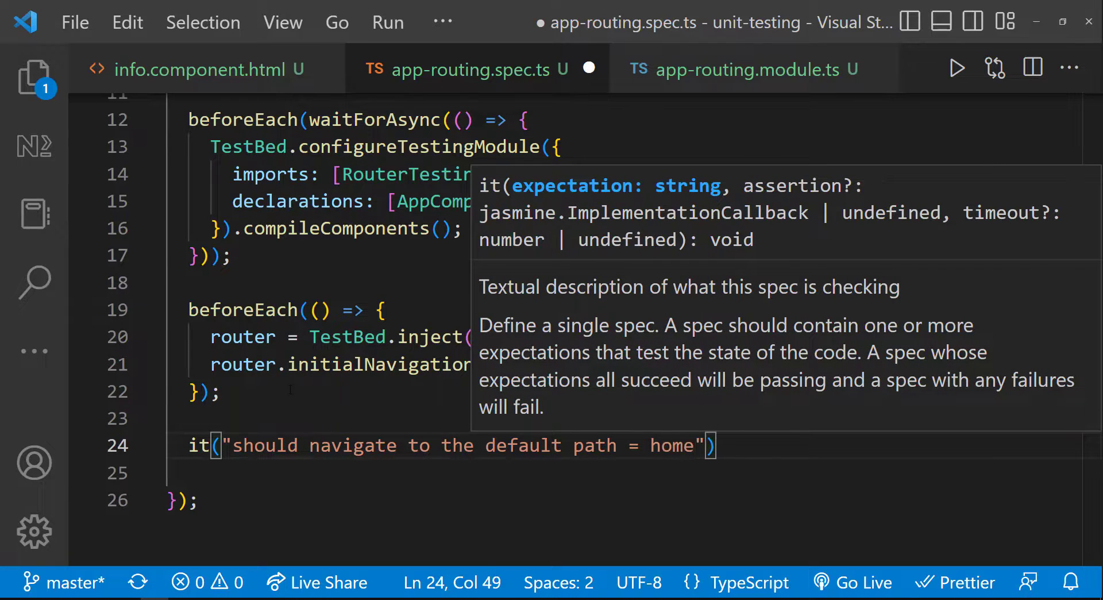
pyautogui.write(', waitForAsync')
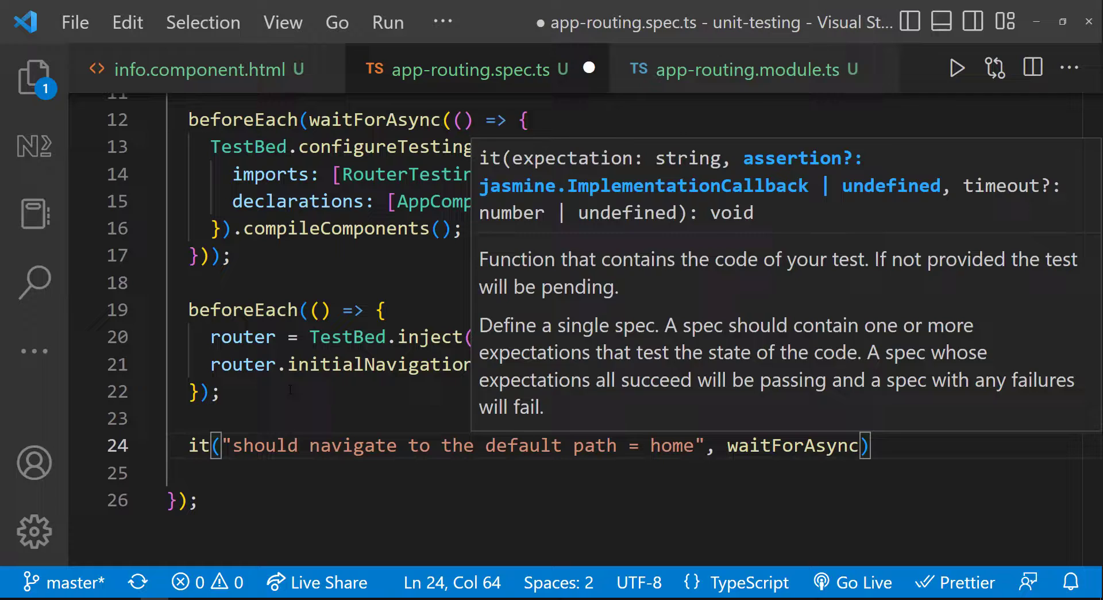
pyautogui.write('() => {}')
pyautogui.write('let fixture: ComponentFixture<AppComponent')
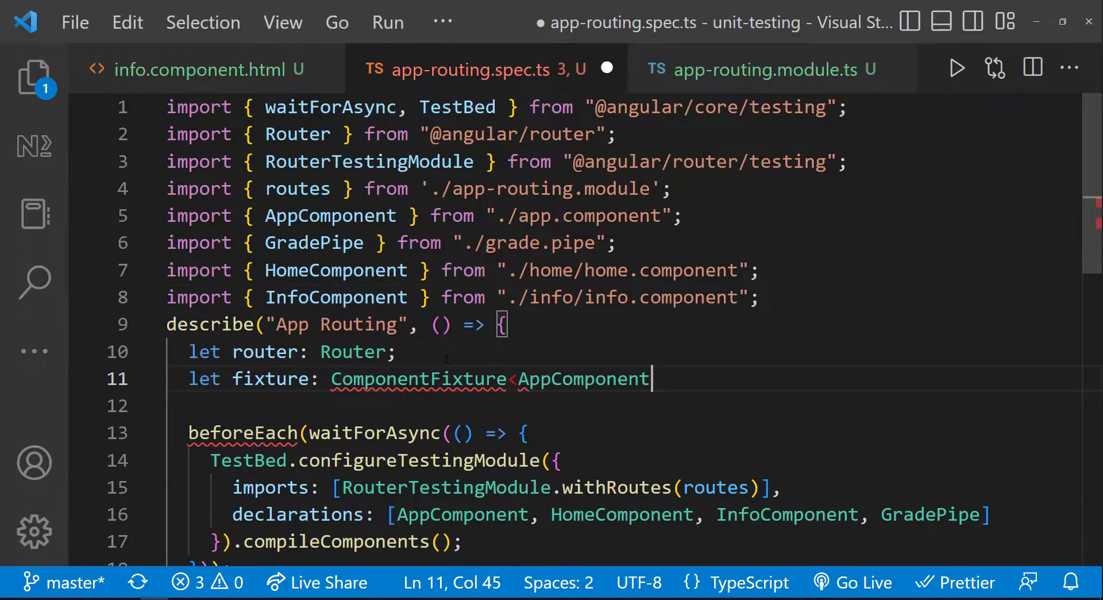
# - Create the AppComponent fixture and wait on fixture.whenStable().then()
pyautogui.write('>;')
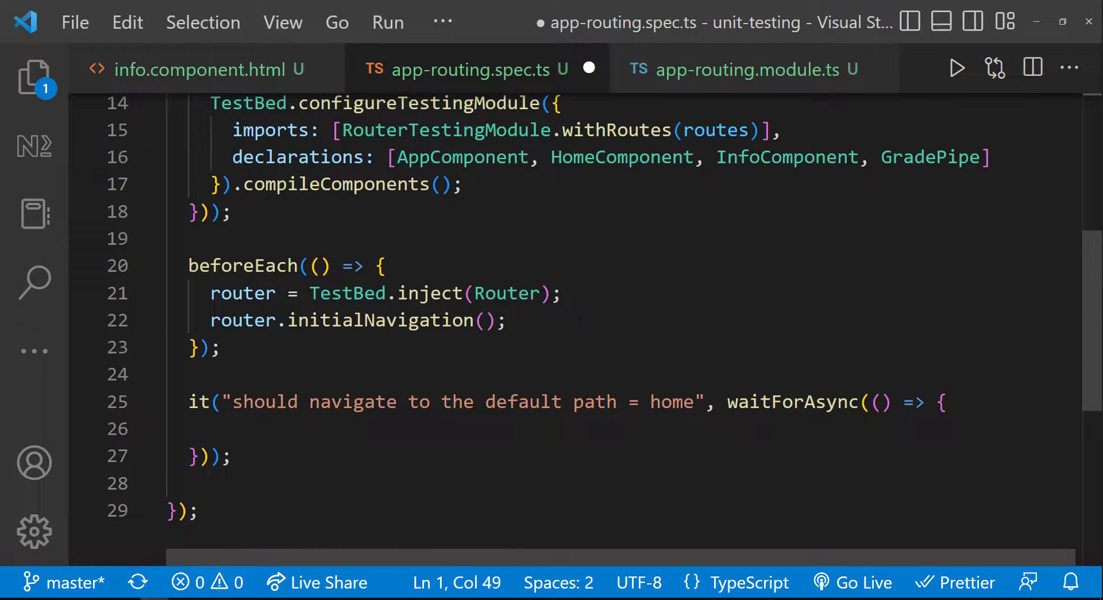
pyautogui.write('fixture = TestBed')
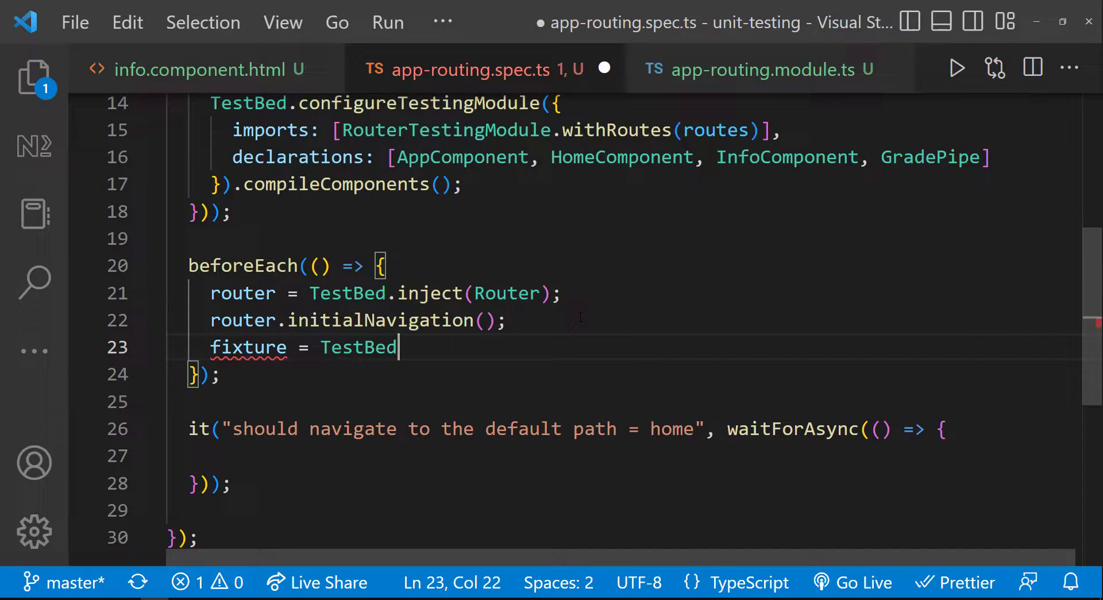
pyautogui.write('.createComponent(AppComponent)')
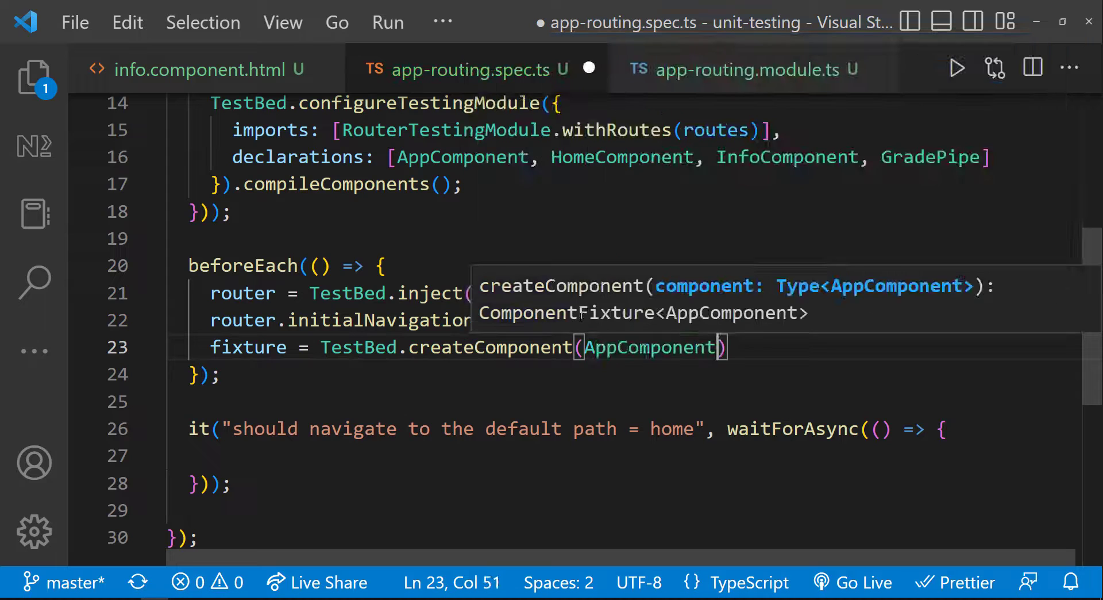
pyautogui.write('fixture.detectChanges();')
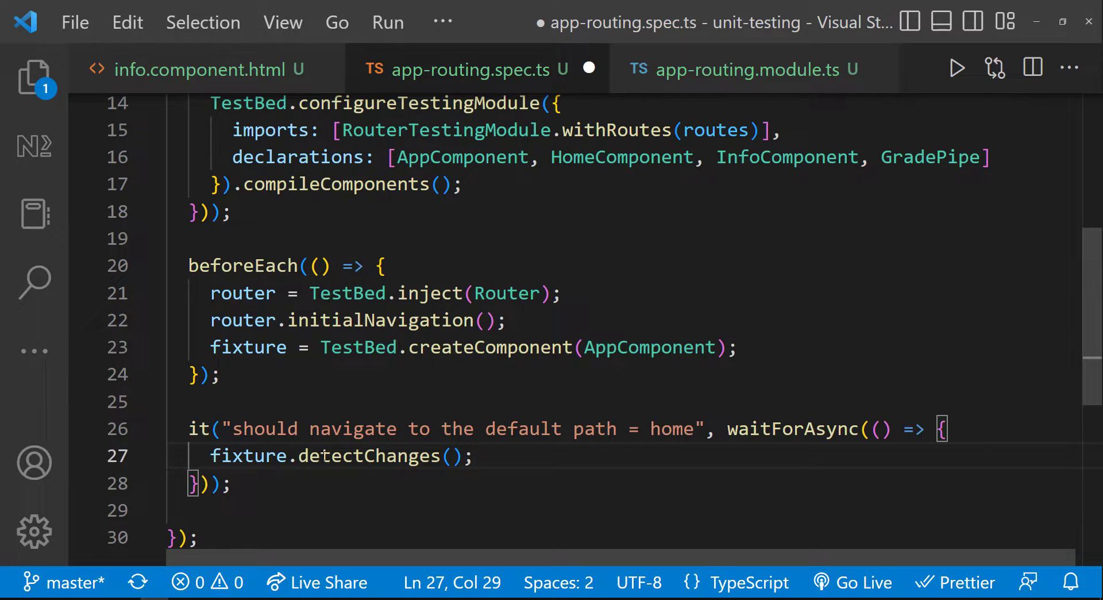
pyautogui.write('fixture.w')
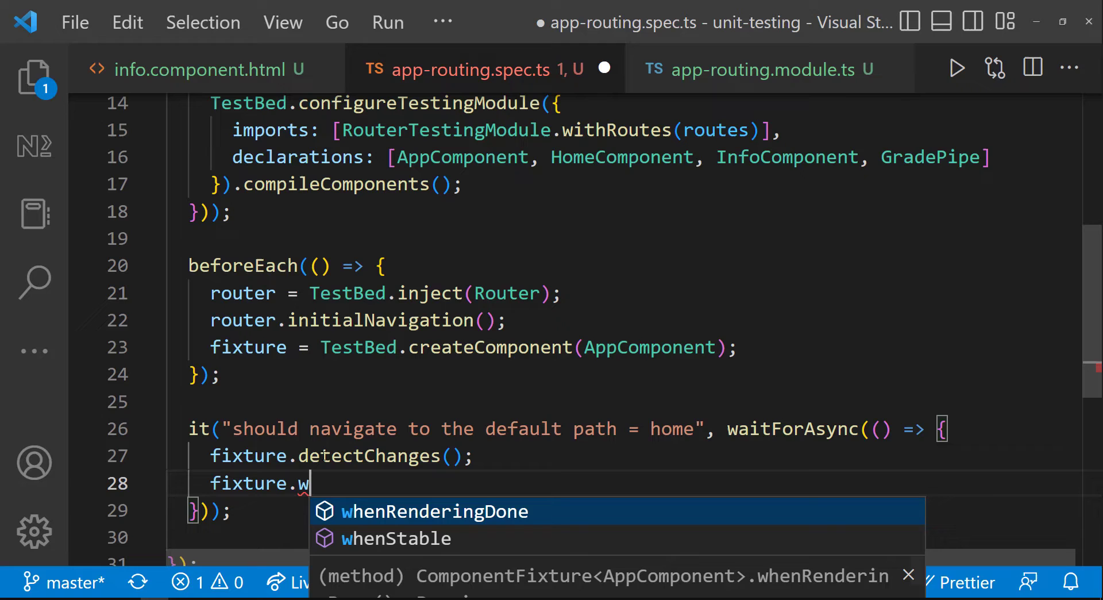
pyautogui.press('Down')
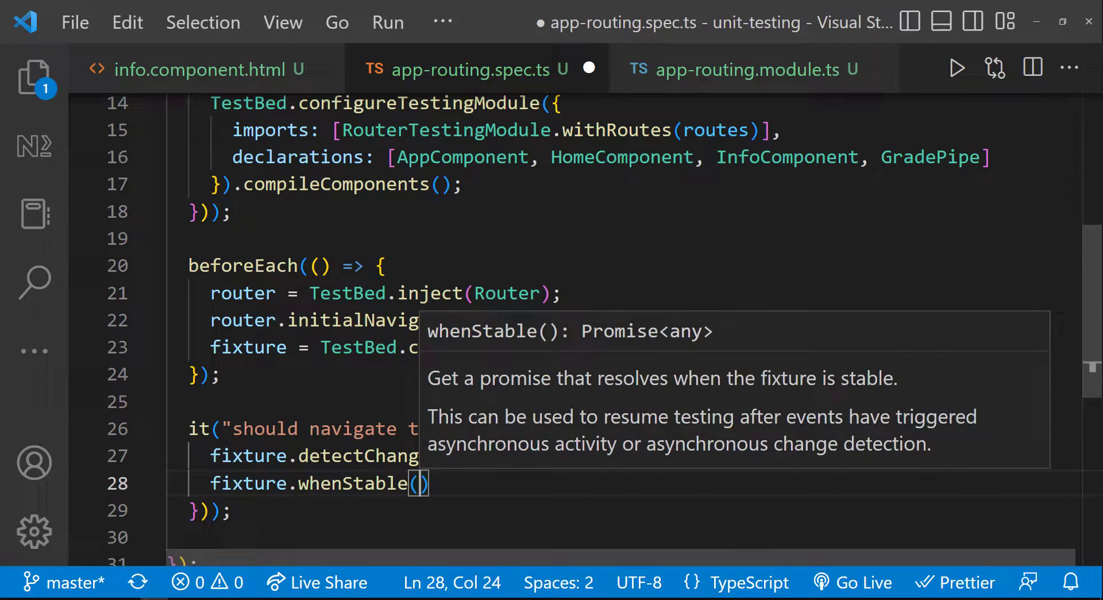
pyautogui.scroll(-3)
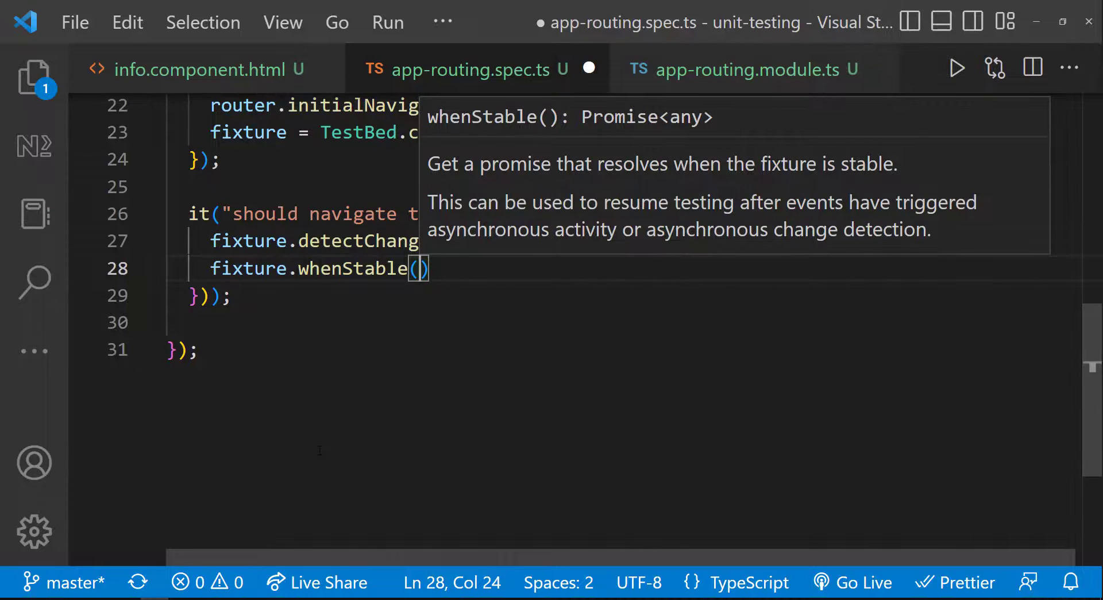
pyautogui.write('.then(')
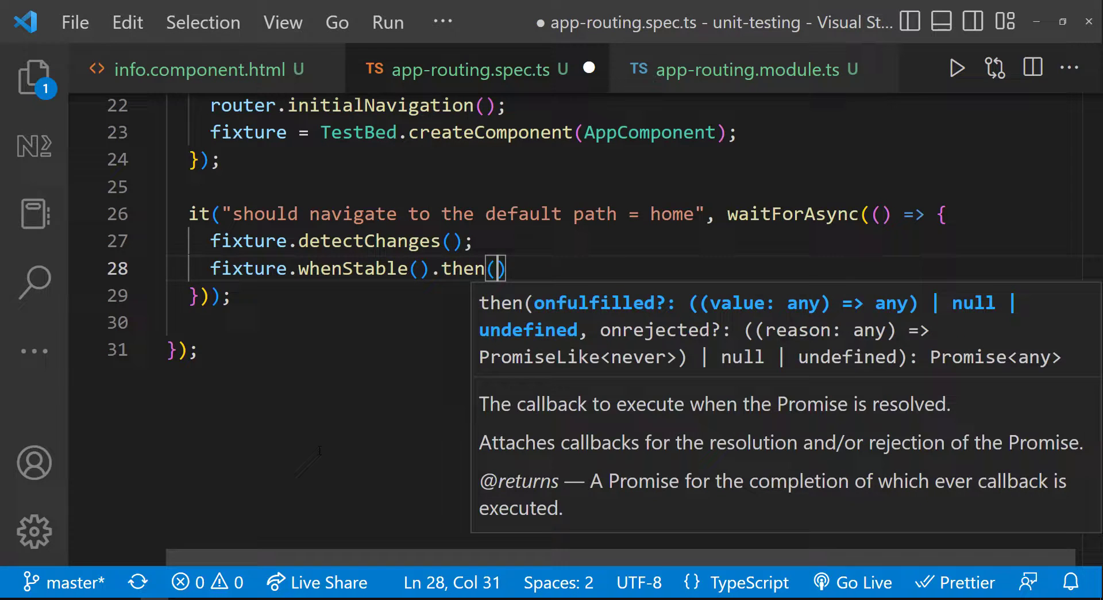
pyautogui.write('() => {')
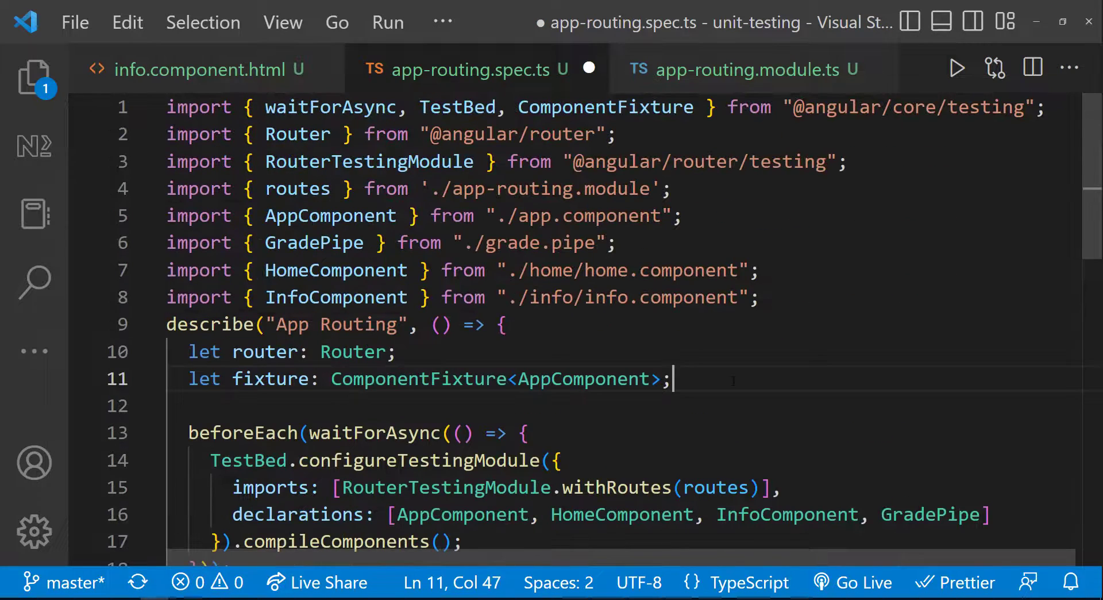
# - Declare and inject Location, expect location.path() to be '/home', and save
pyautogui.write('let locatio')
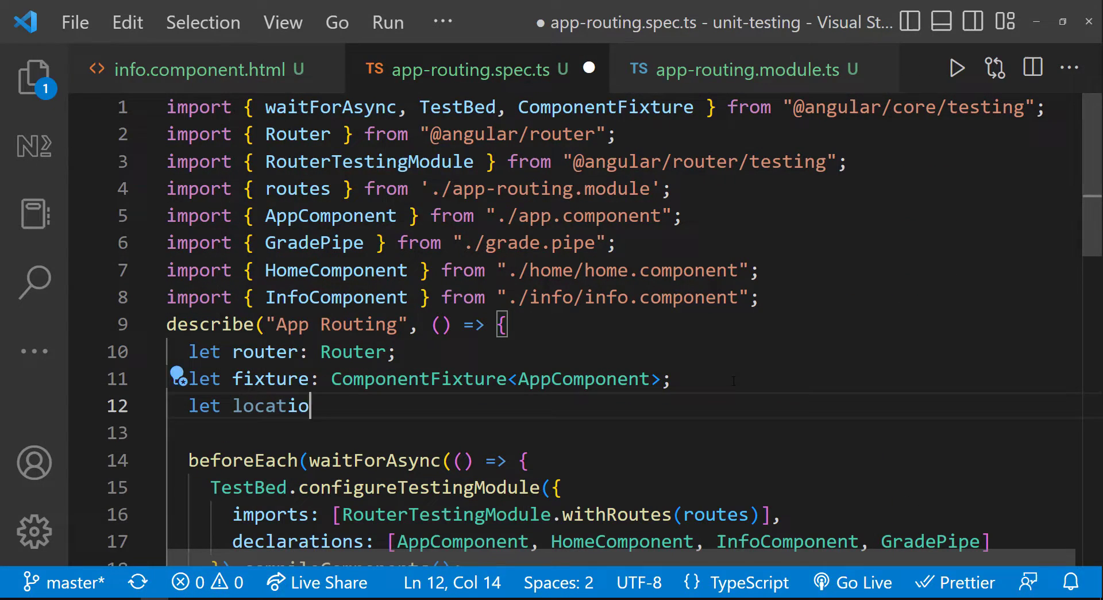
pyautogui.write('n: Location;')
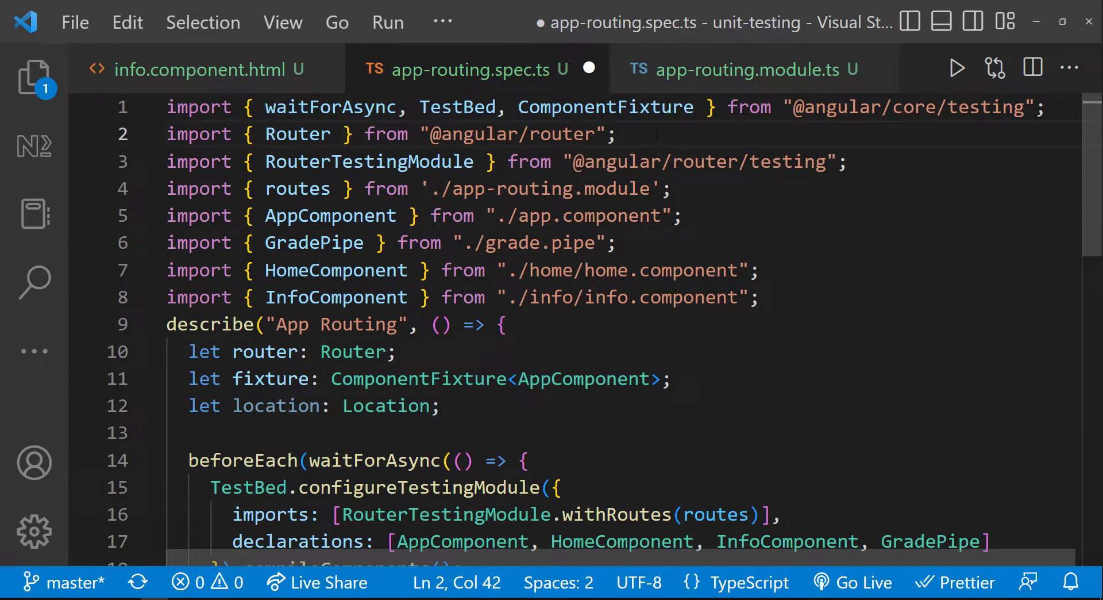
pyautogui.write('Local')
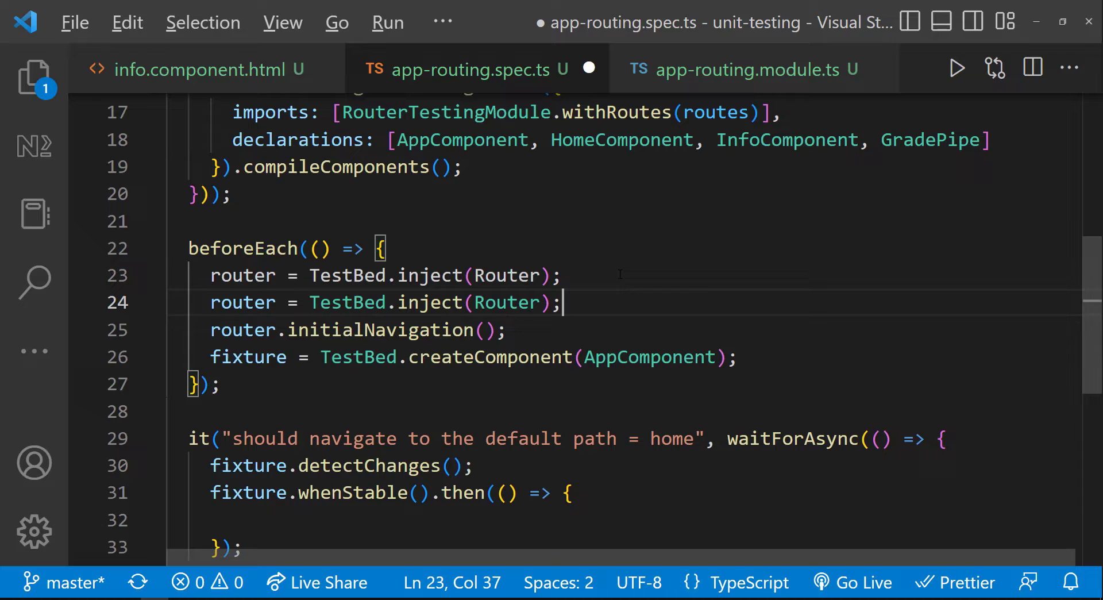
pyautogui.write('location')
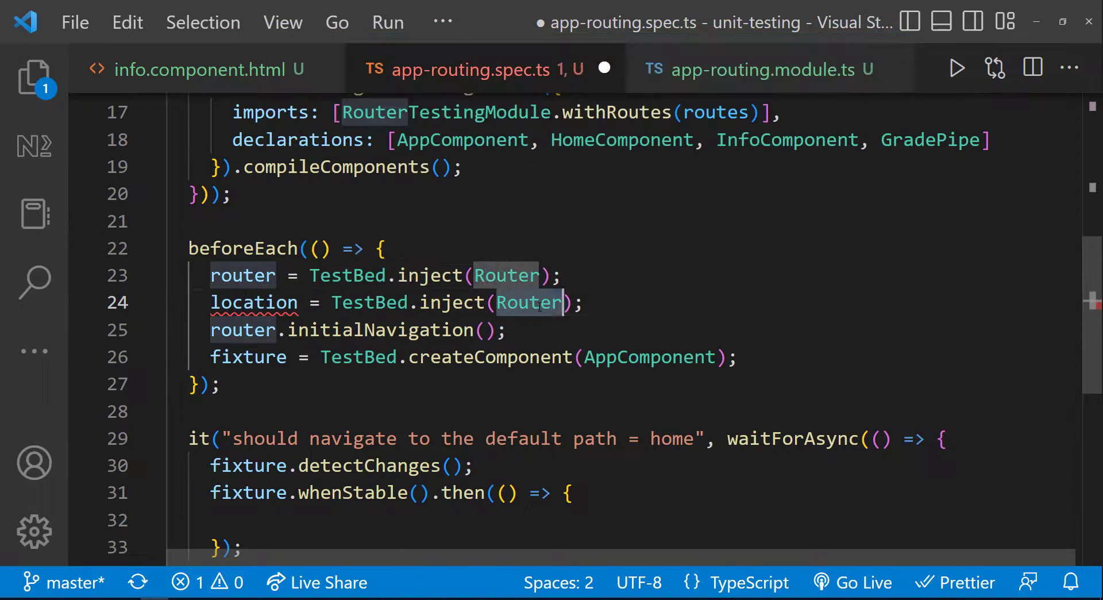
pyautogui.write('Location')
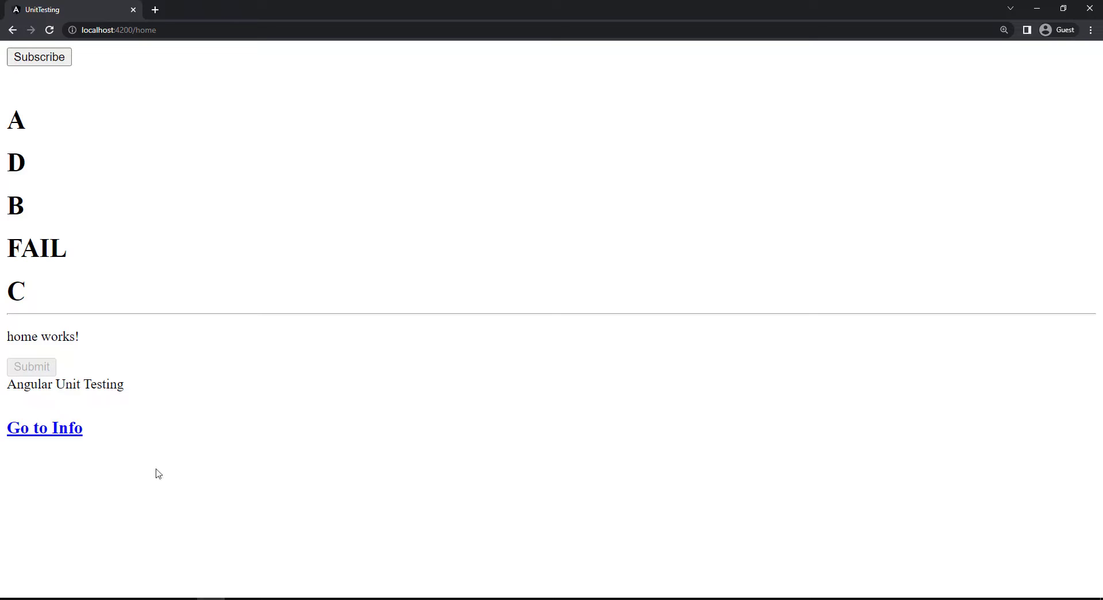
pyautogui.click(44, 428)
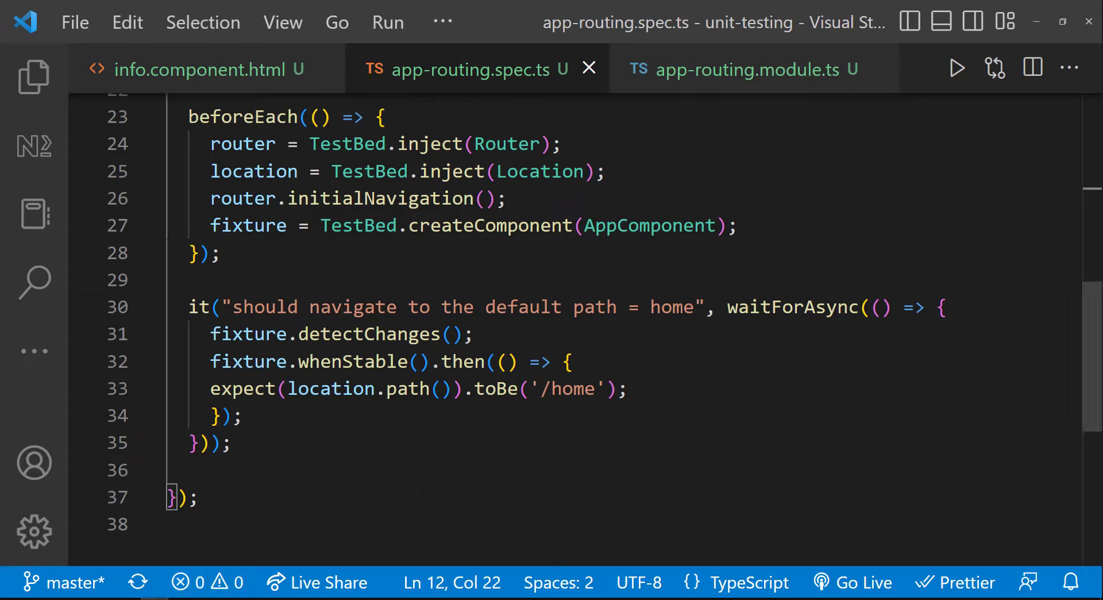
# - Add the test 'should navigate to info on clicking the link in home component'
pyautogui.write('it("s')
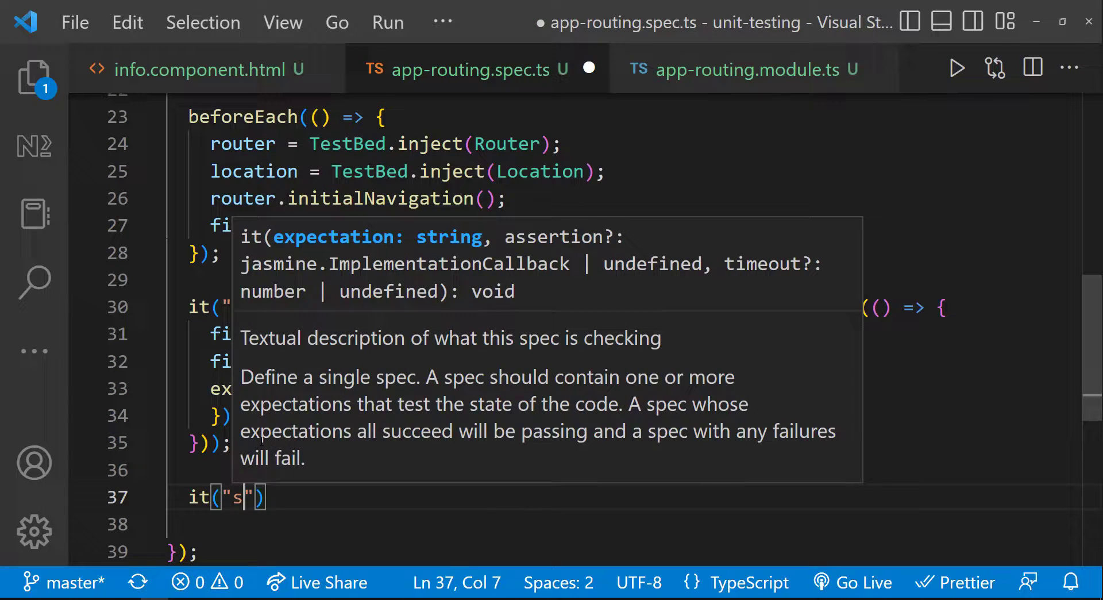
pyautogui.write('hould navigate to info')
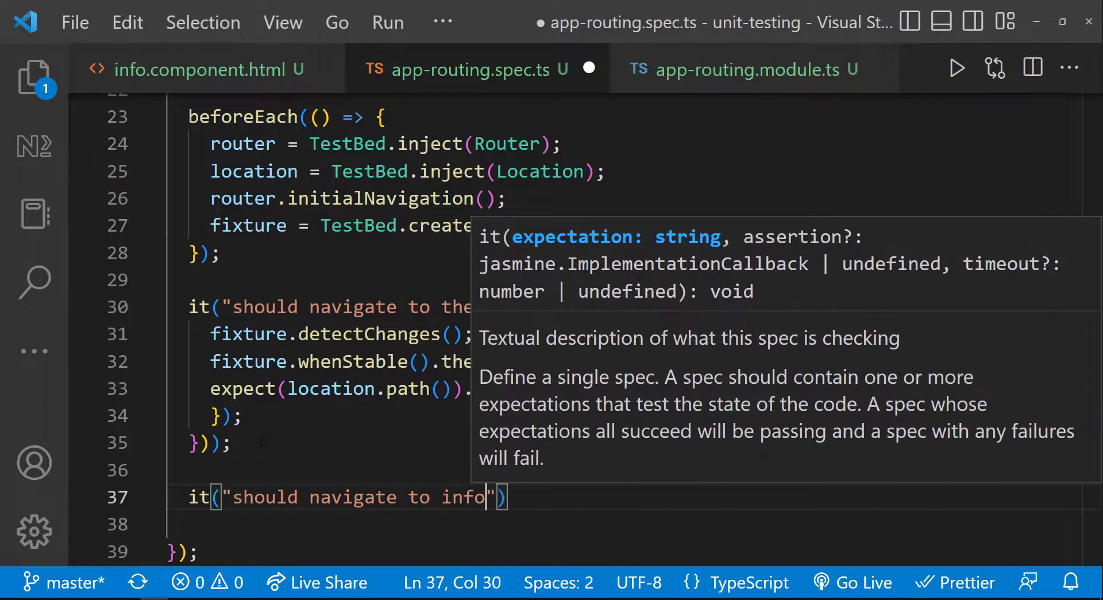
pyautogui.write('on clicking the link in h')
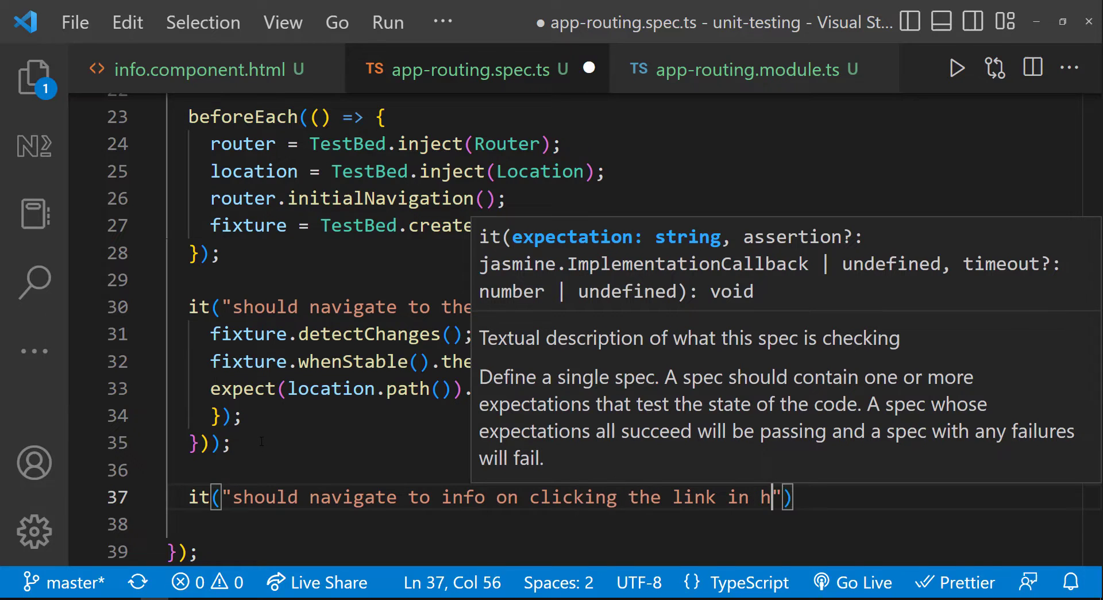
pyautogui.write('ome component", w')
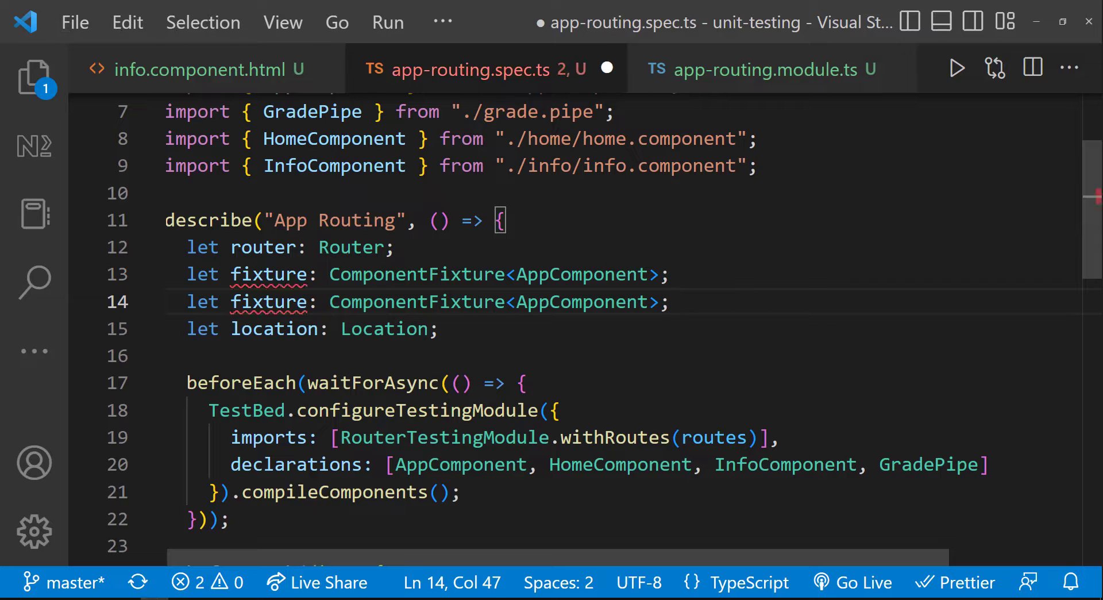
# - Declare a HomeComponent homeFixture and assign it with TestBed.createComponent in beforeEach
pyautogui.write('homeF')
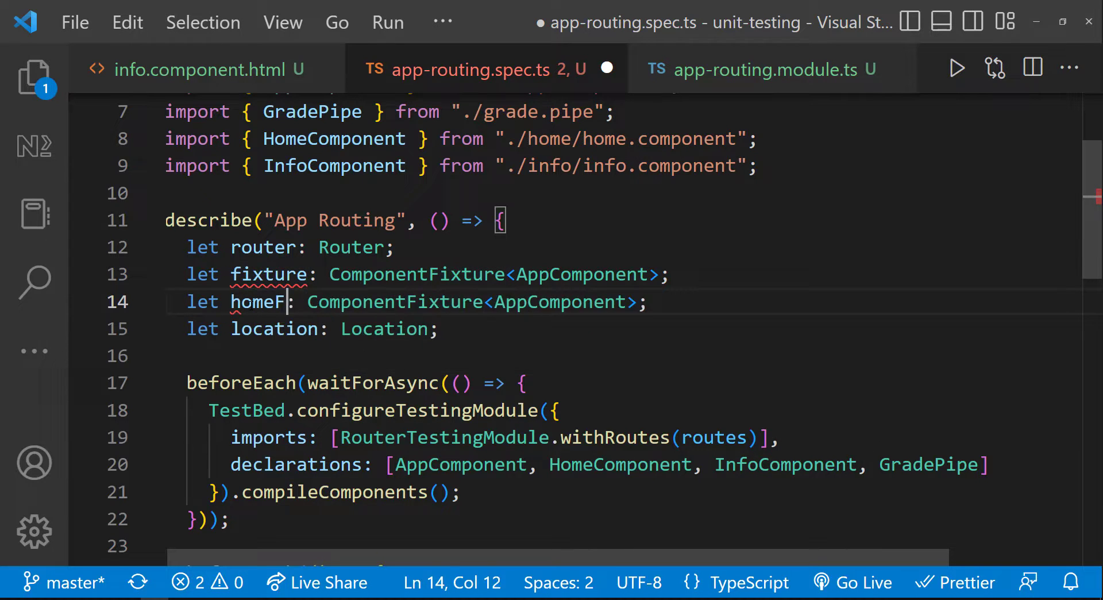
pyautogui.write('ixture')
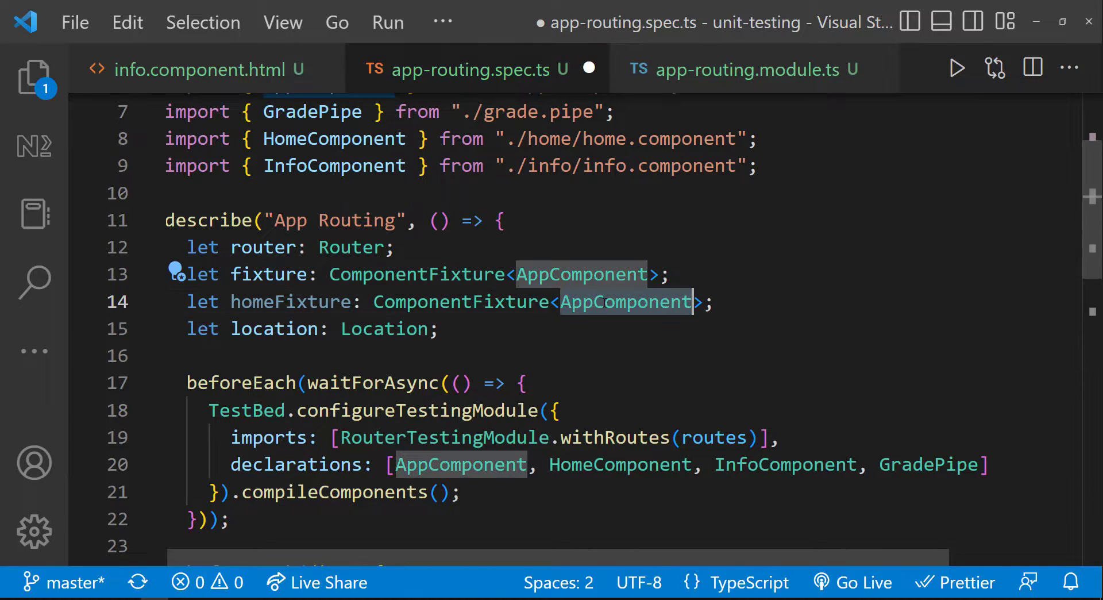
pyautogui.write('HomeComponent')
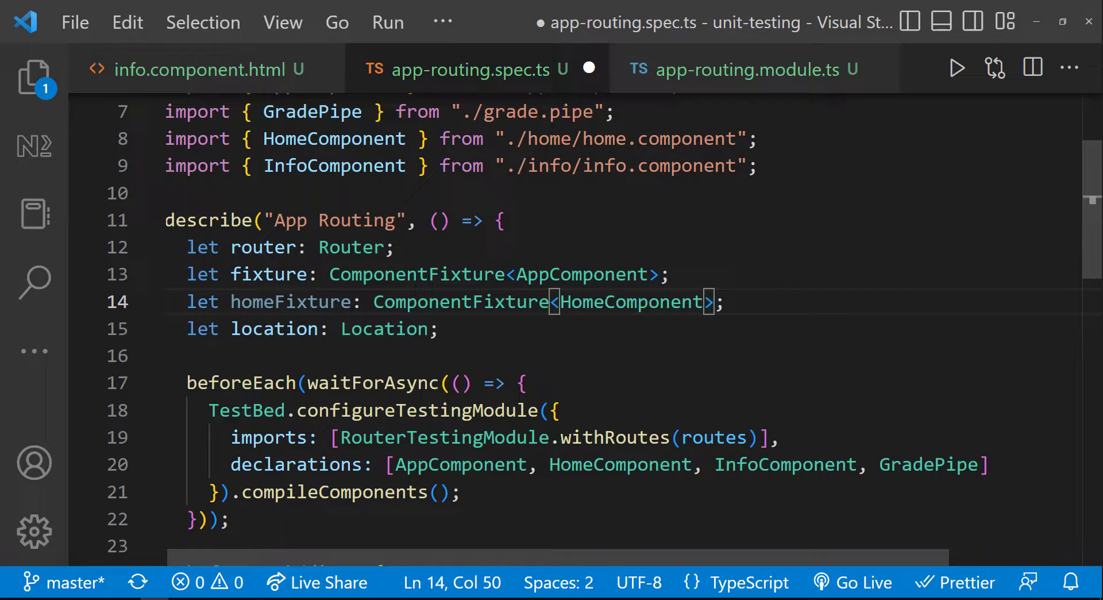
pyautogui.scroll(-3)
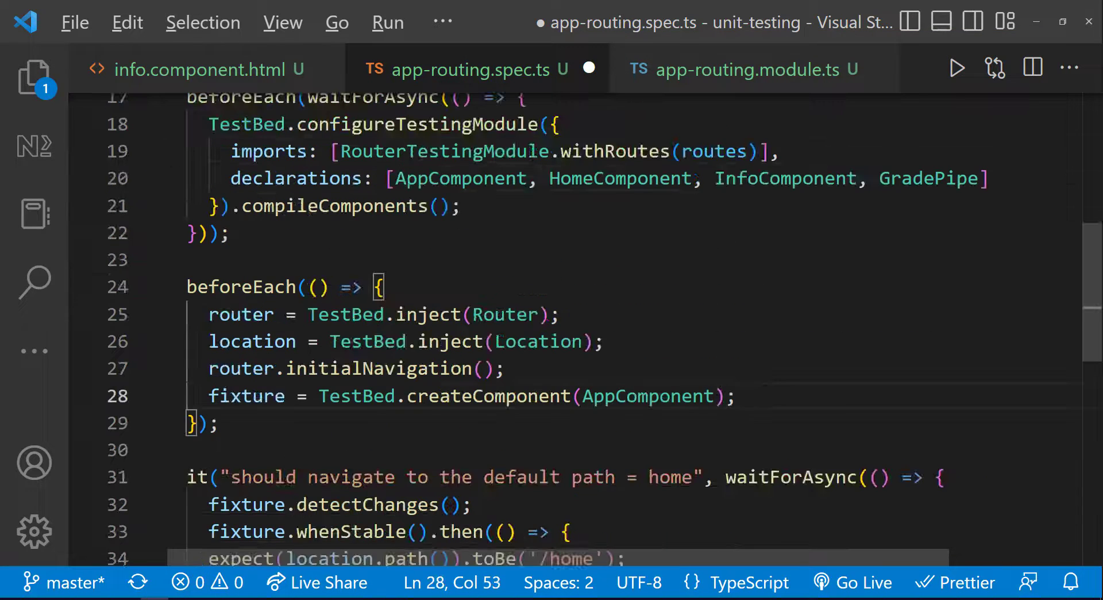
pyautogui.write('home = TestBed.createComponent(AppComponent);')
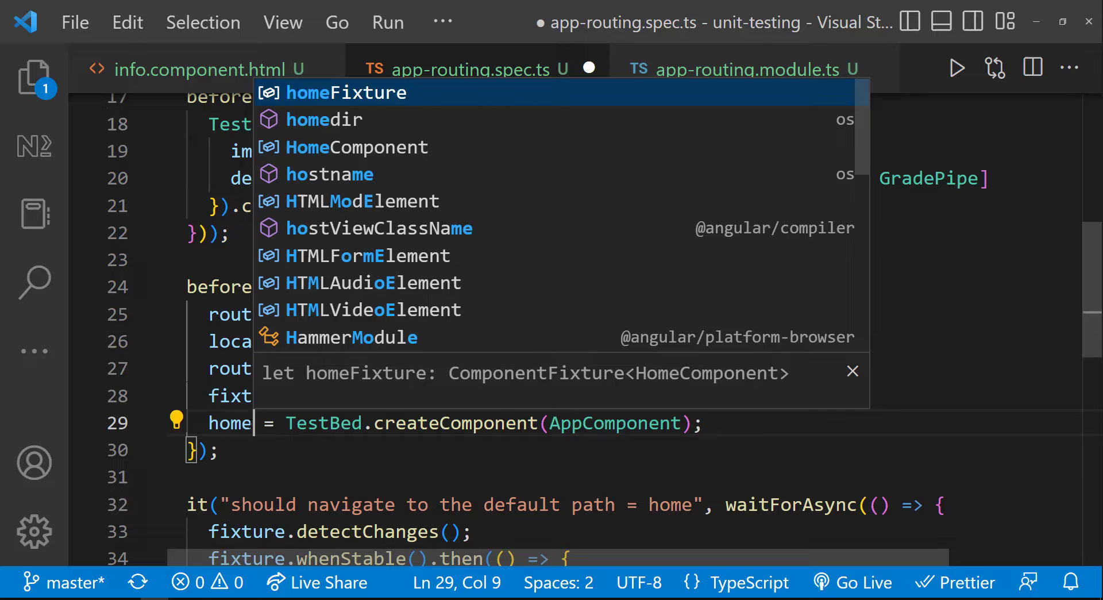
pyautogui.write('Hom')
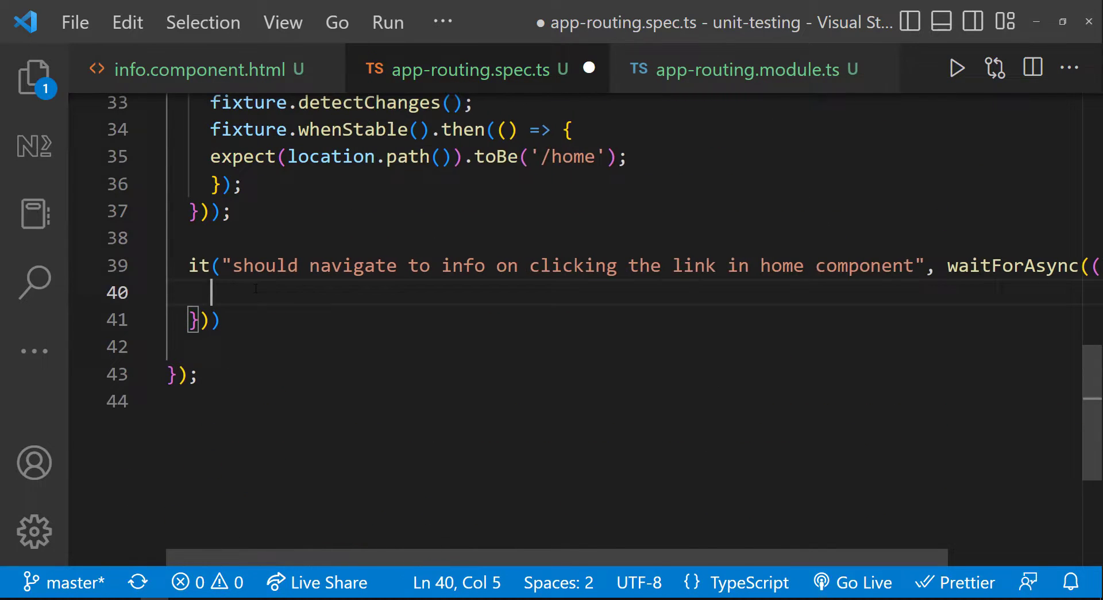
# - Run homeFixture.detectChanges() and declare el as a DebugElement
pyautogui.write('homeFixture.det')
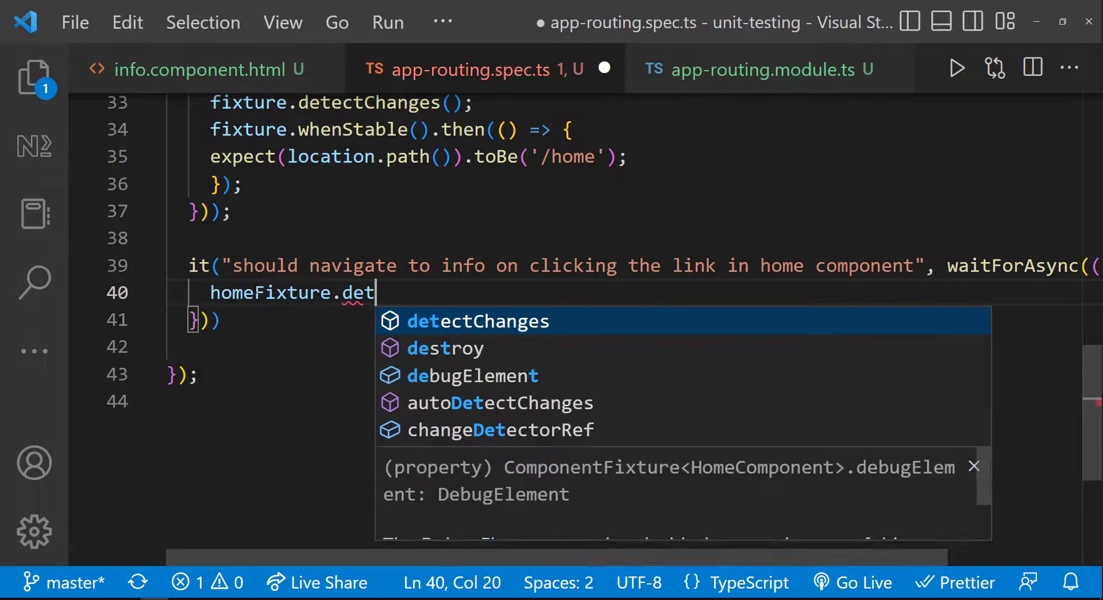
pyautogui.press('Tab')
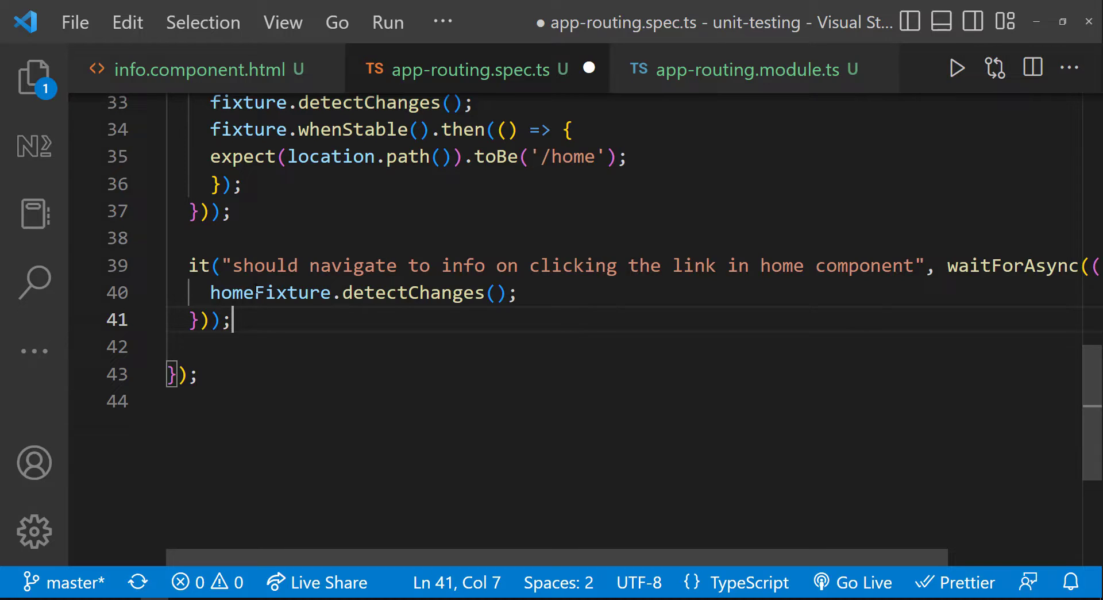
pyautogui.write('let')
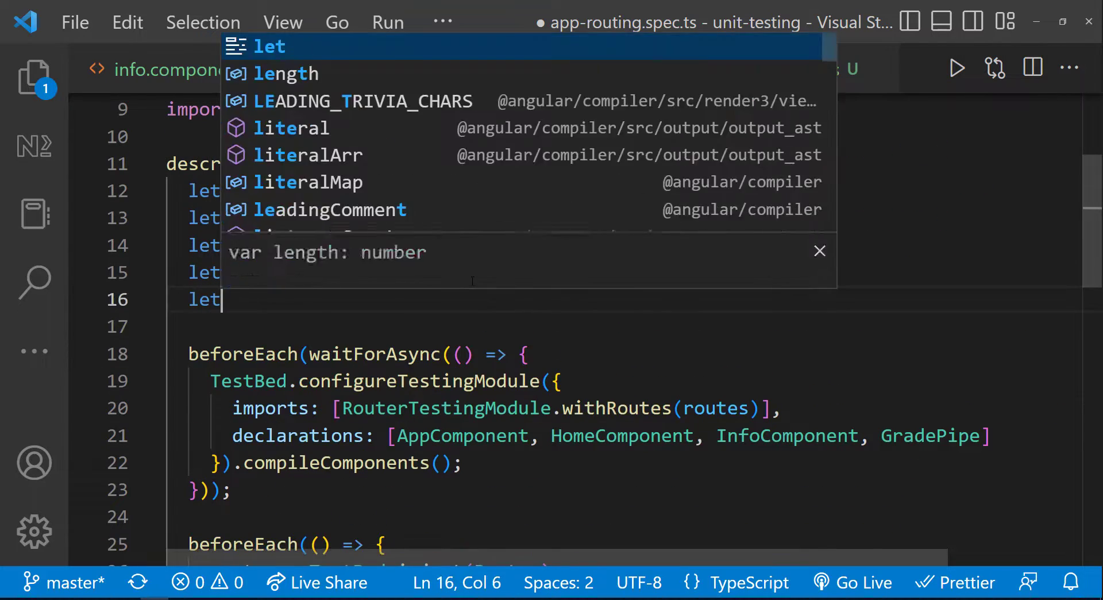
pyautogui.write('el: DebugElement;')
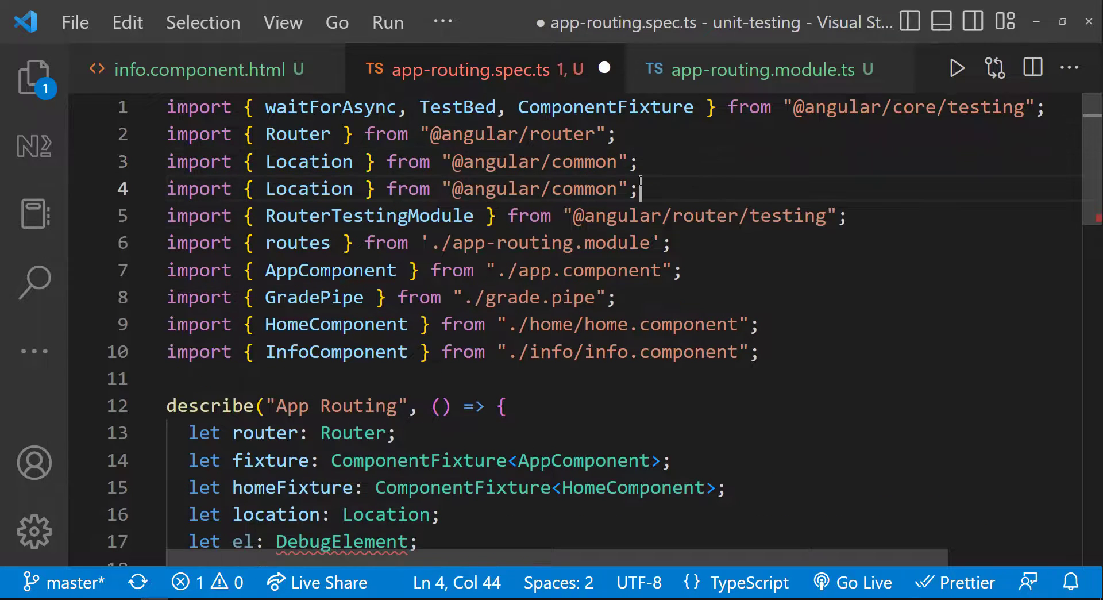
pyautogui.write('DebugElement')
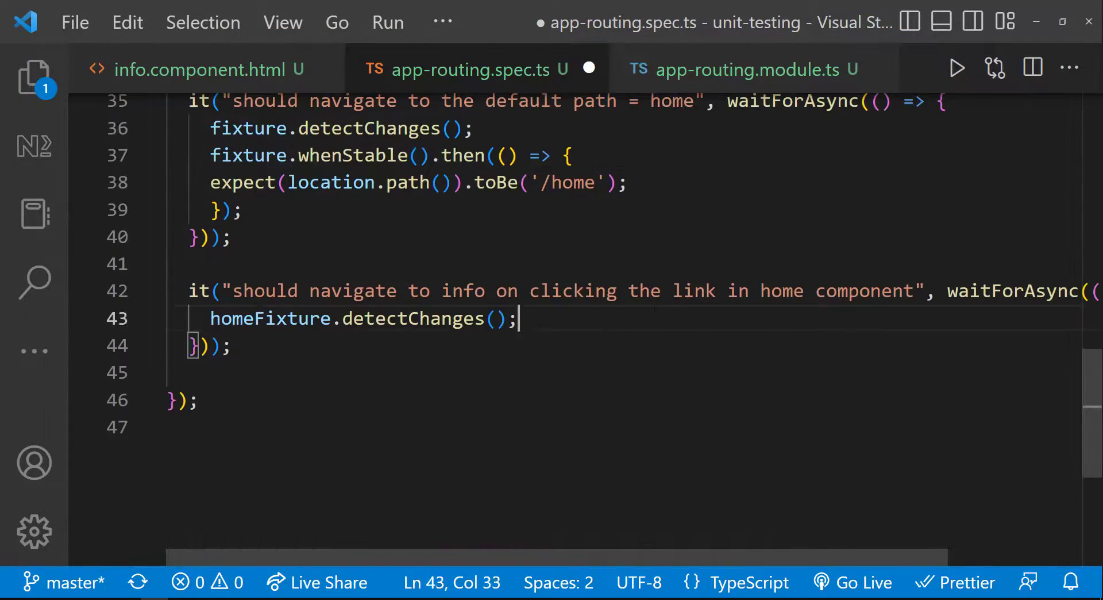
# - Collect links with el.queryAll(By.css('a')) and import DebugElement and By
pyautogui.write('let links = el')
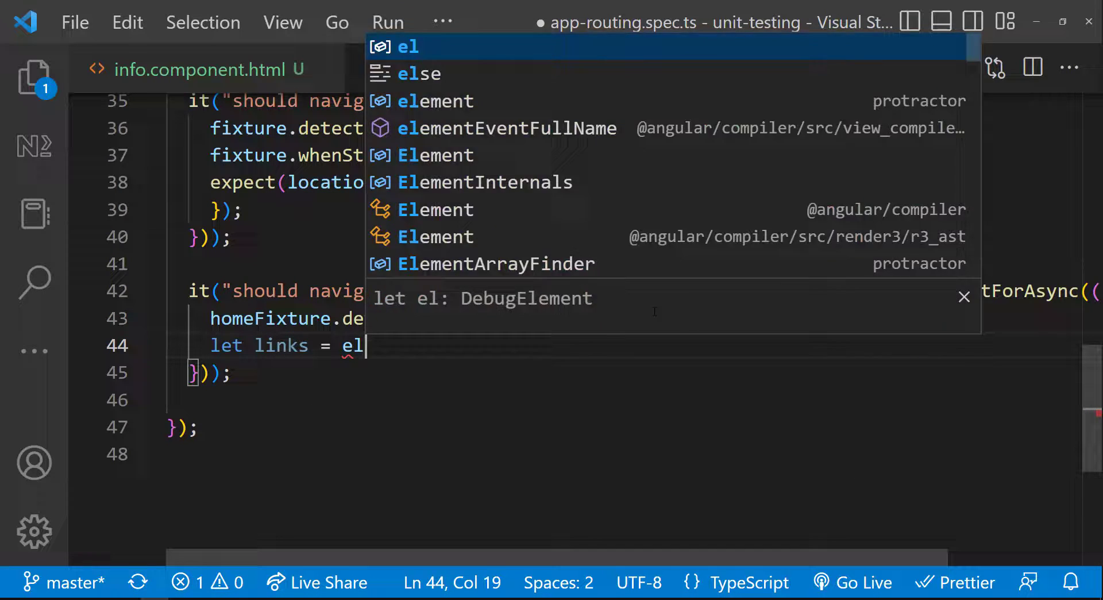
pyautogui.write('.queryAll(')
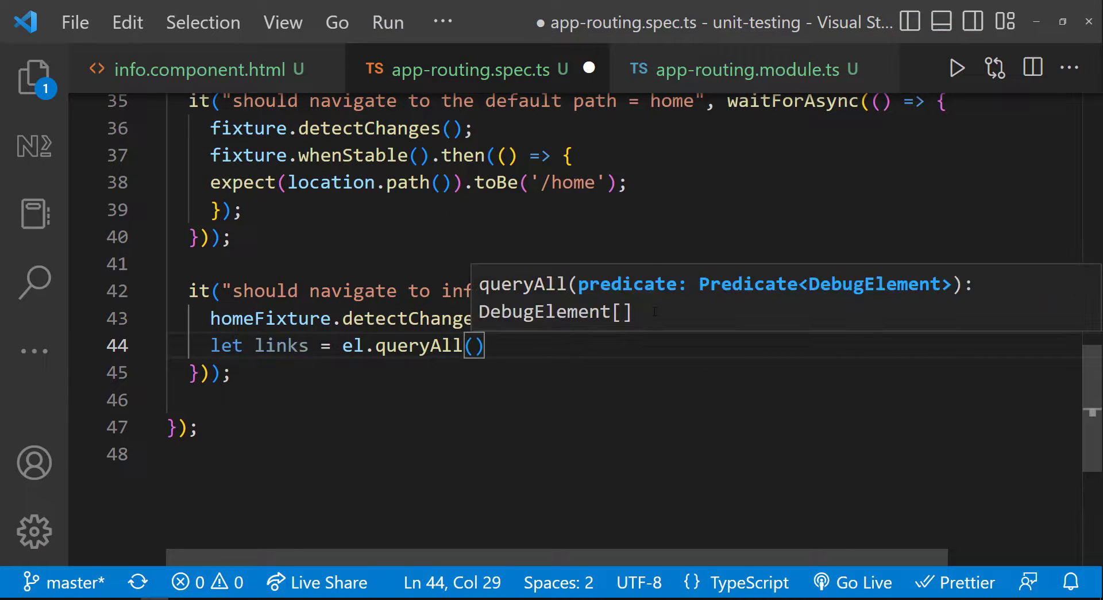
pyautogui.write("By.css('a')")
pyautogui.write('import { By')
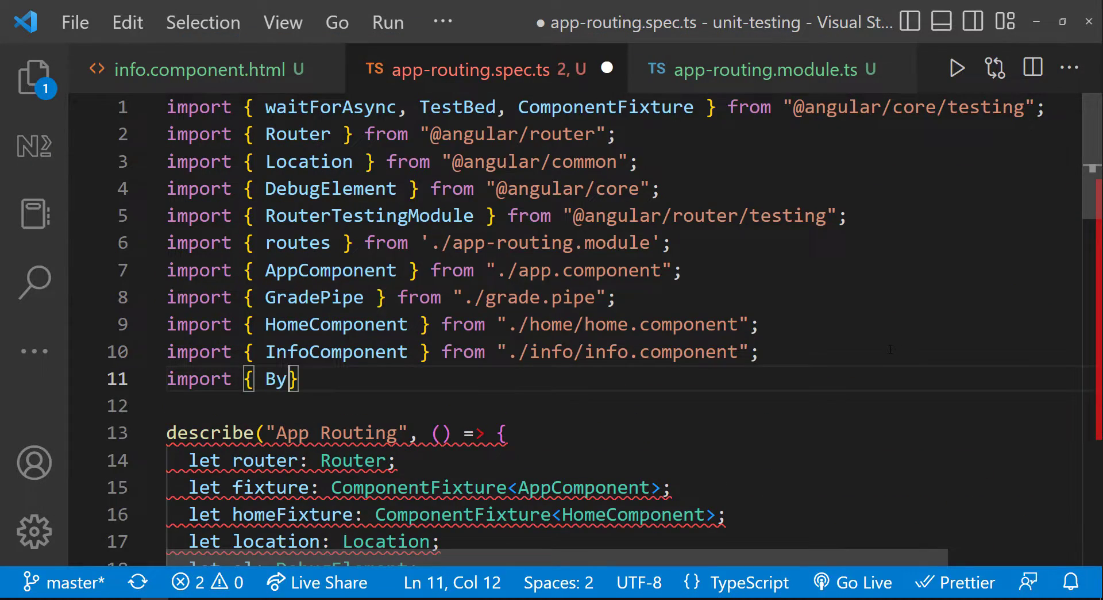
pyautogui.write("} from '@angular/p")
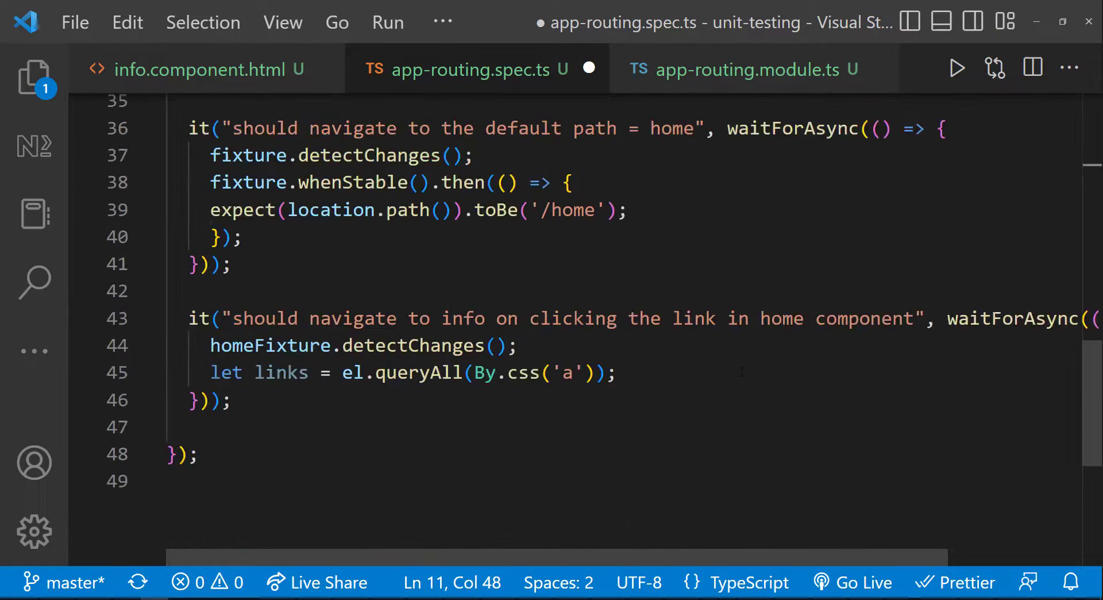
pyautogui.write('links[0].n')
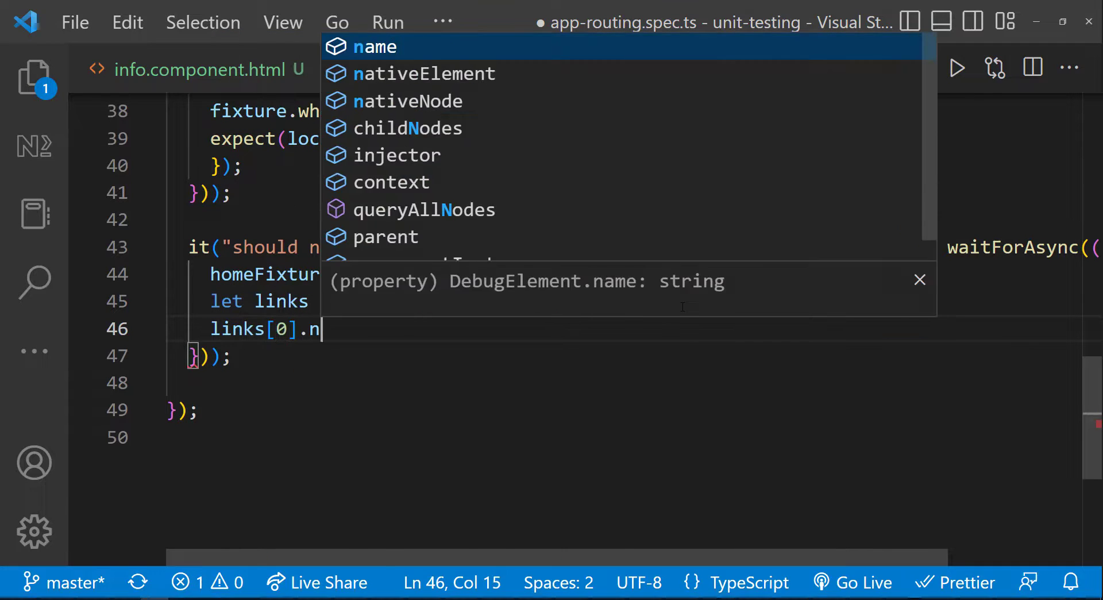
# - Click links[0], then expect location.path() to be '/info' once homeFixture is stable
pyautogui.write('ativeElement.click();')
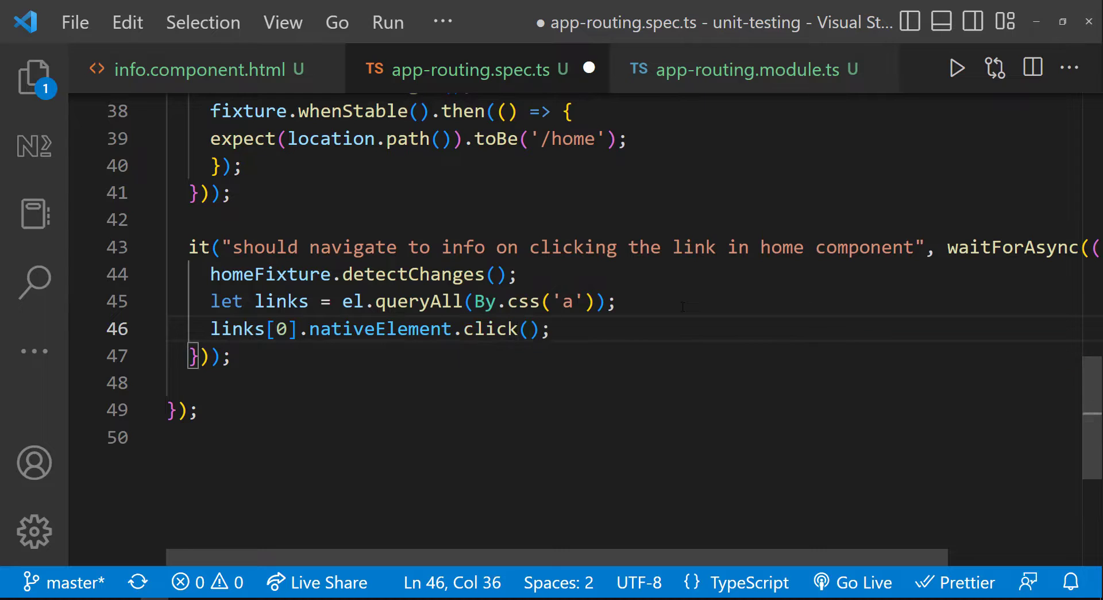
pyautogui.press('Enter')
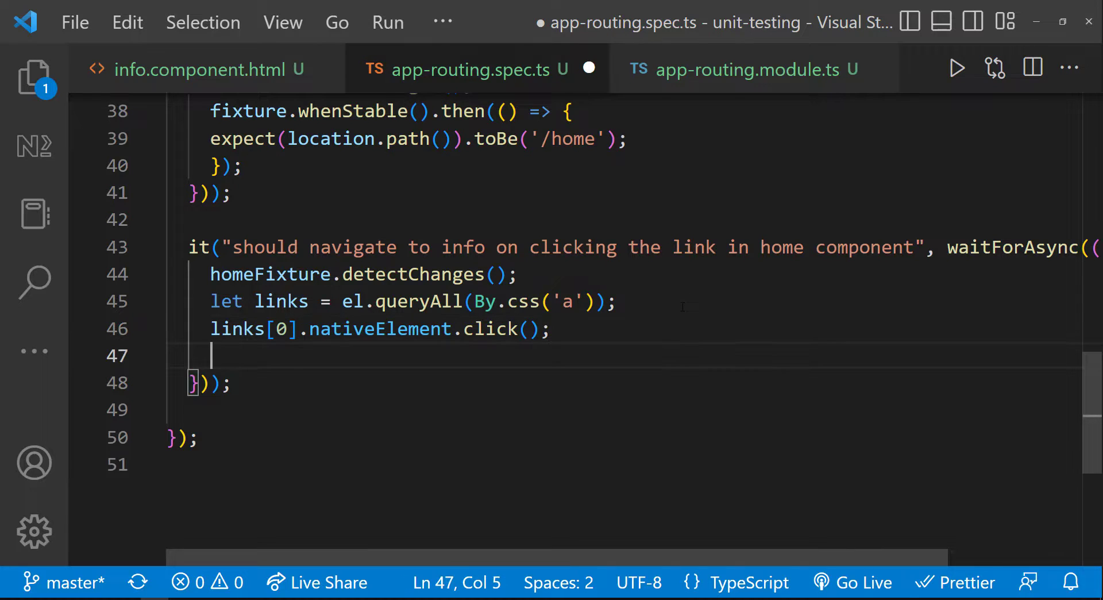
pyautogui.write('homeFi')
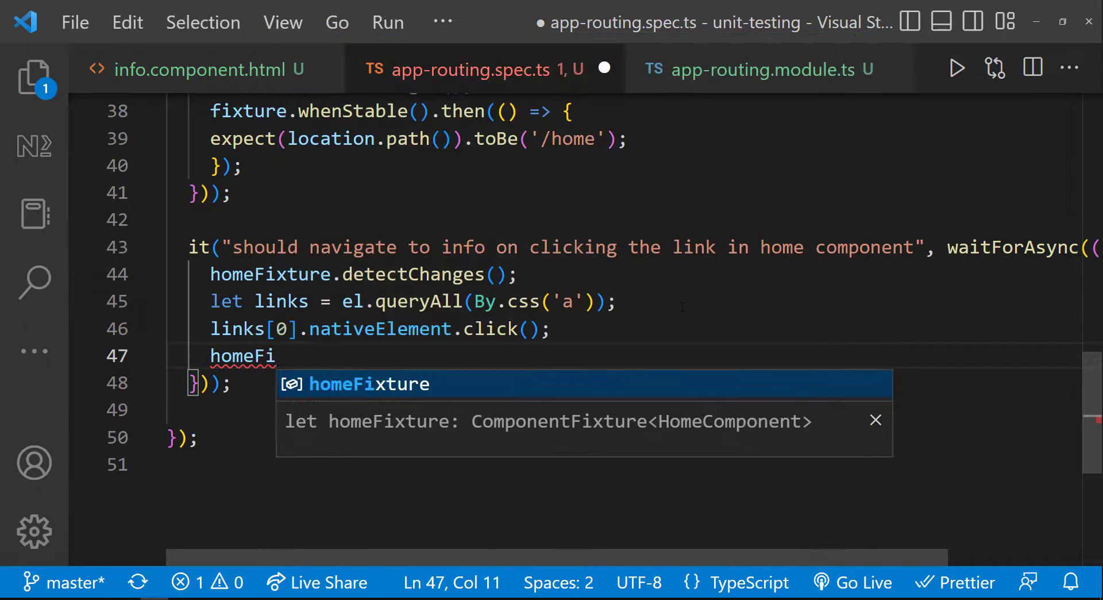
pyautogui.write('xture.whenStable')
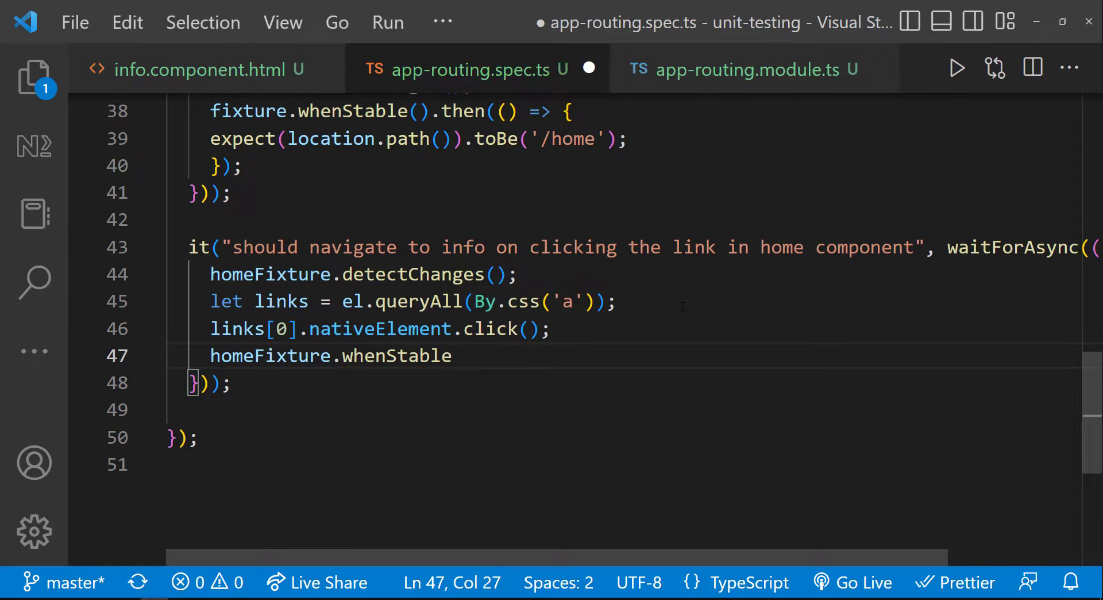
pyautogui.write(').then(() =)')
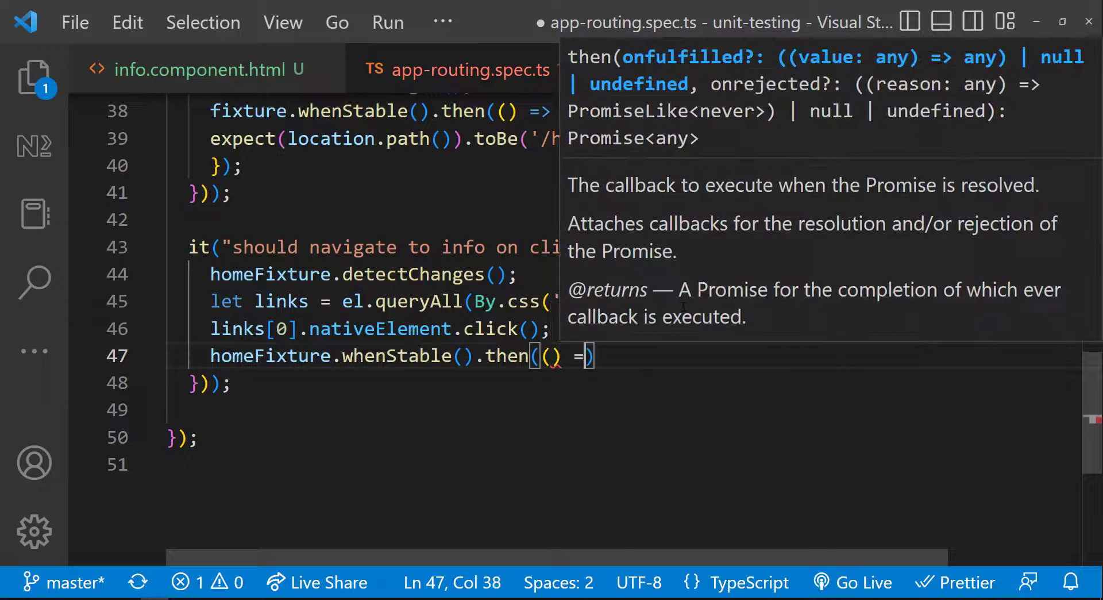
pyautogui.write('expect(l)')
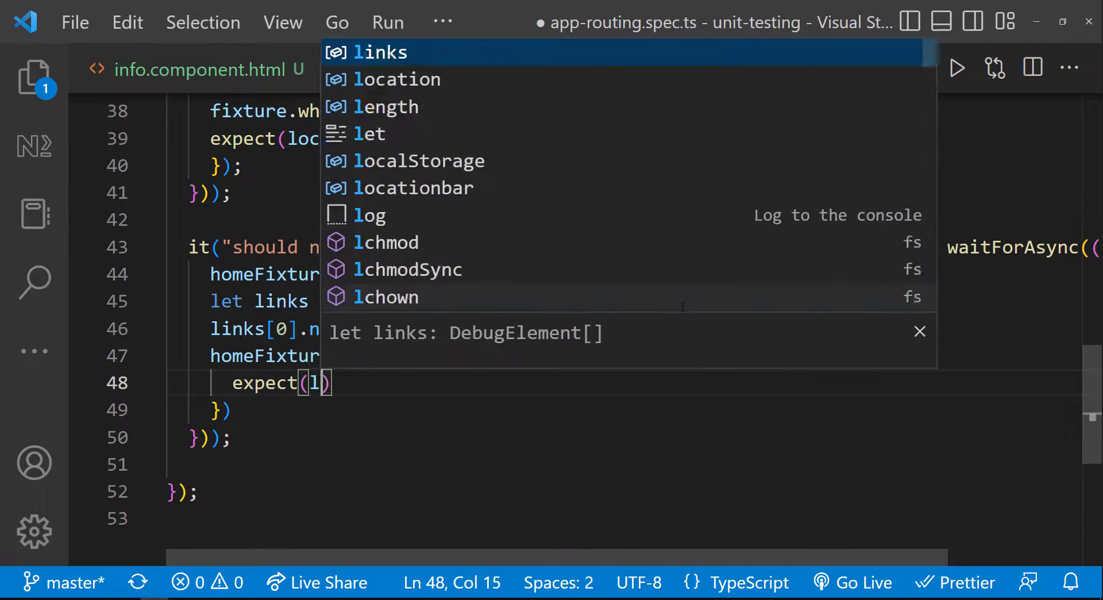
pyautogui.write('location.path')
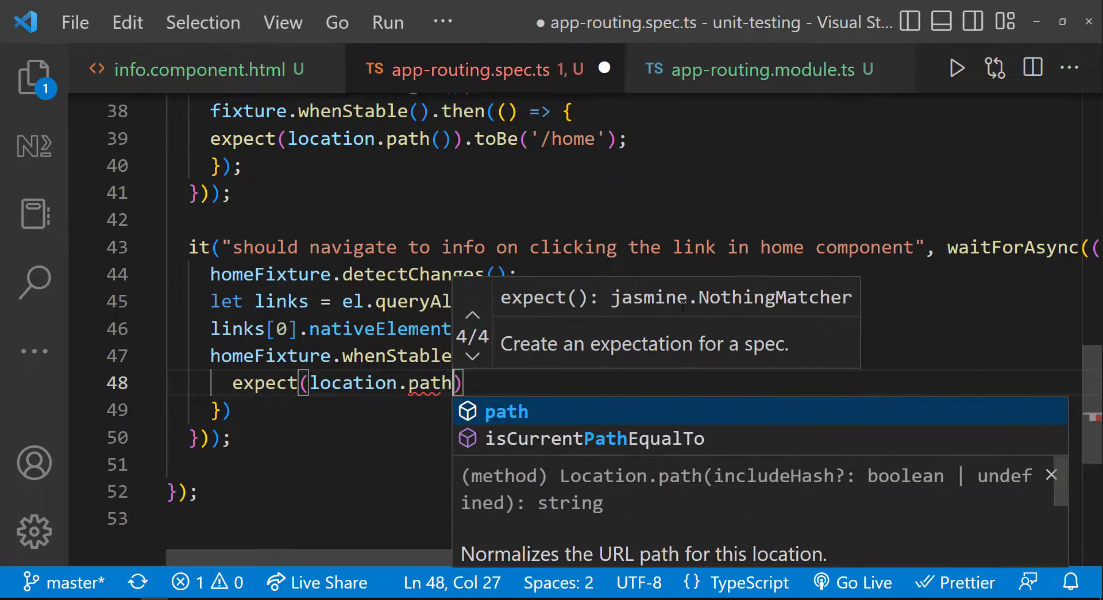
pyautogui.write(').to')
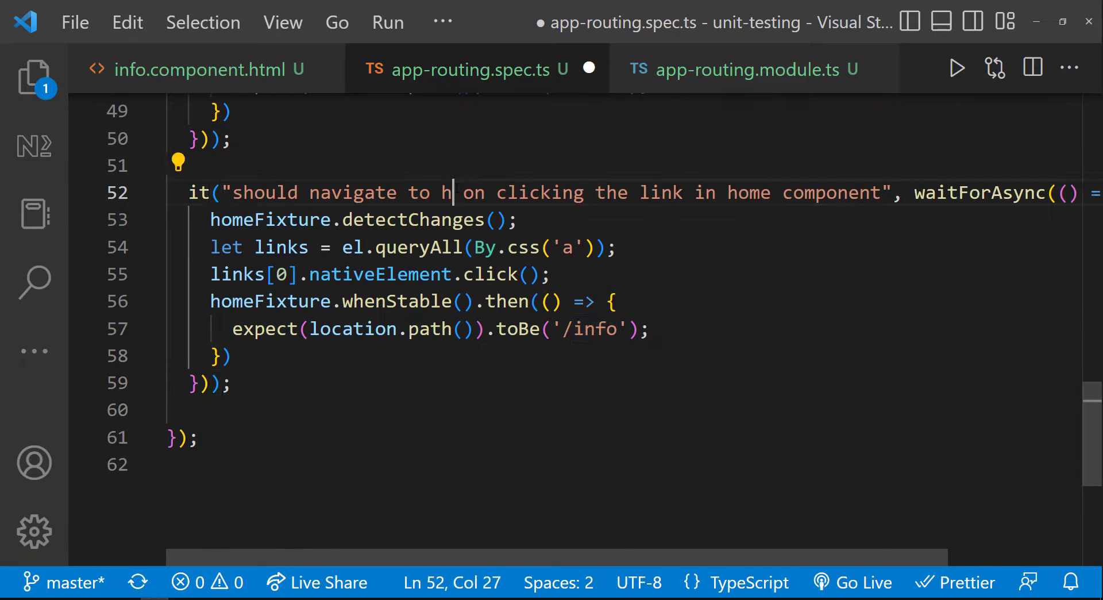
# - Retitle the copied test 'should navigate to home on clicking the button in info component' and declare a button DebugElement
pyautogui.write('ome on clicking the button')
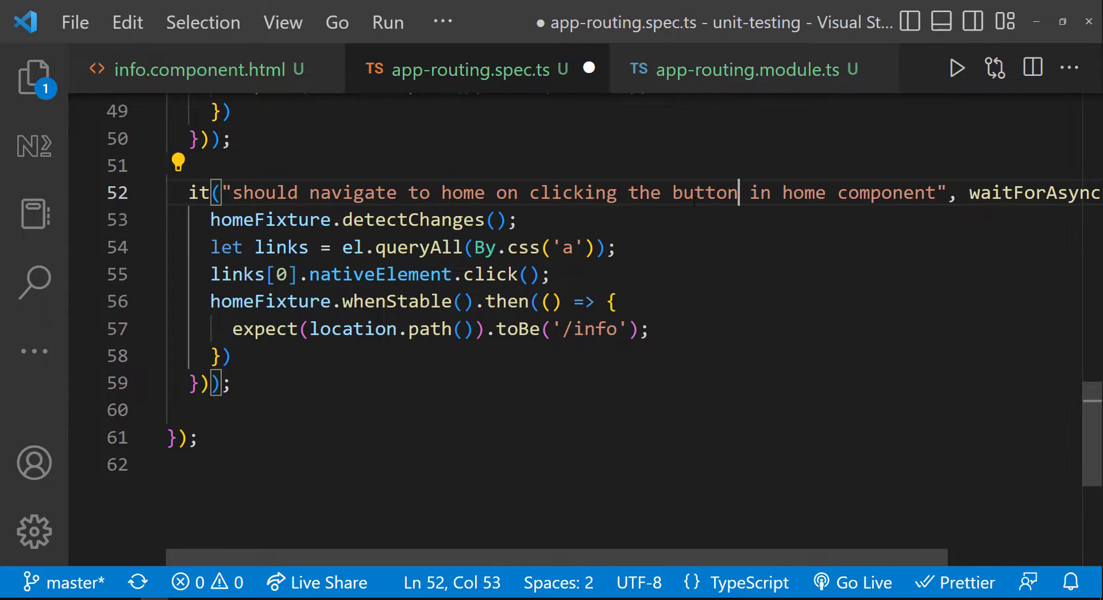
pyautogui.write('infoFixture: ComponentFixture<InfoComponent>;')
pyautogui.write('let btn')
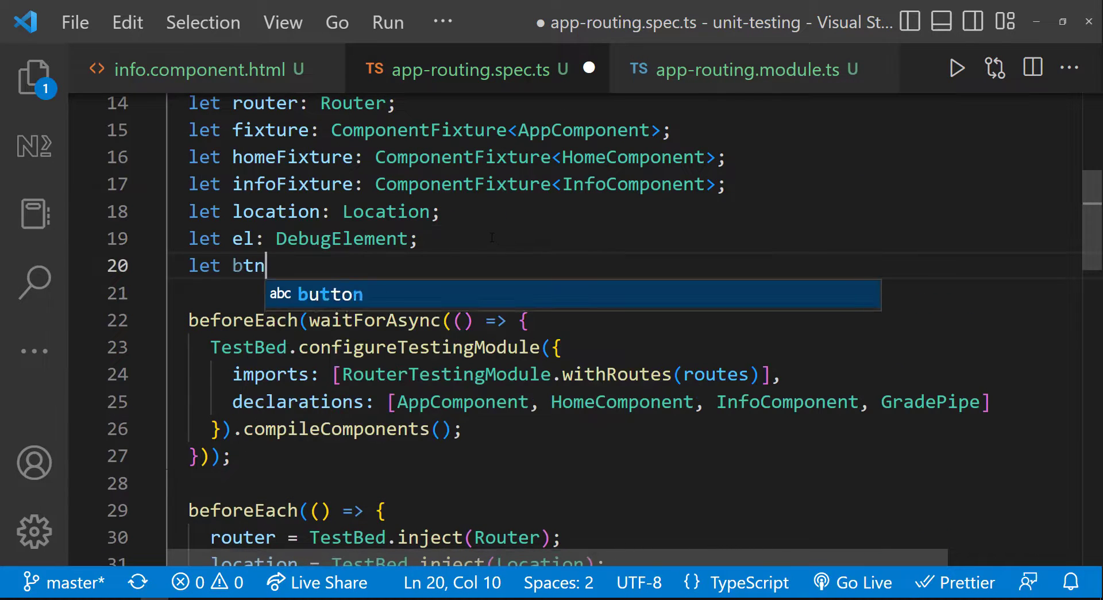
pyautogui.write('El: DebugElement;')
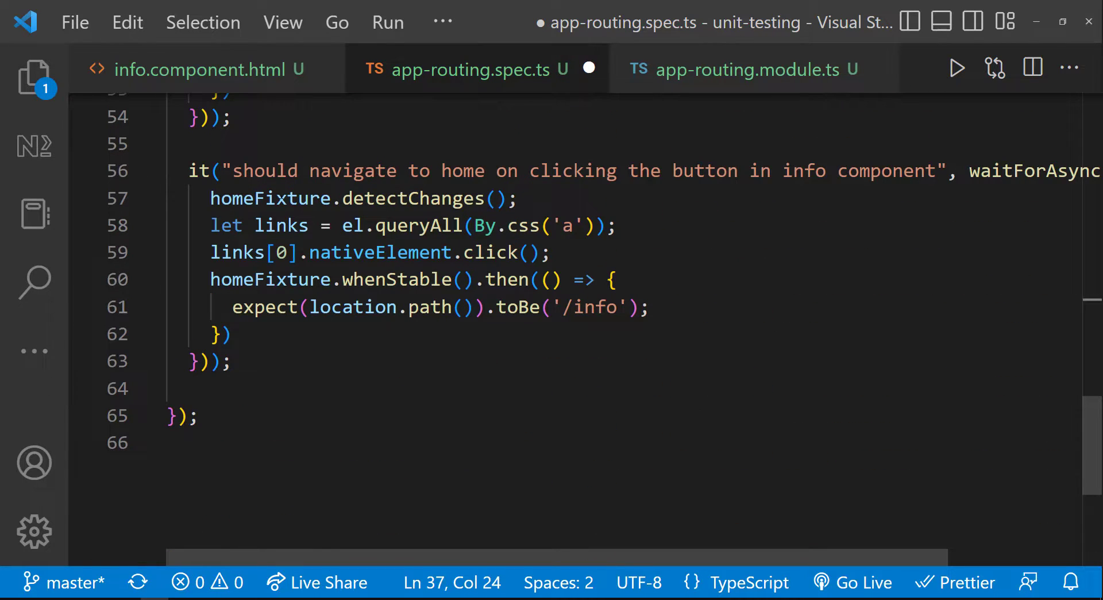
# - Use infoFixture, query buttons into btns, click btns[0], and expect '/home'
pyautogui.write('info')
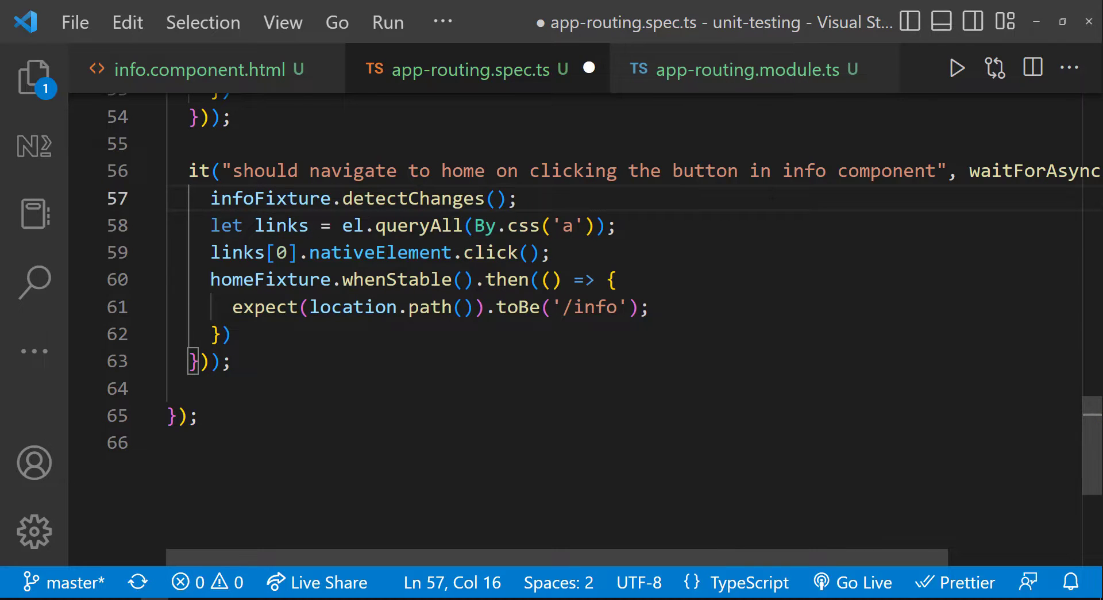
pyautogui.write('btns')
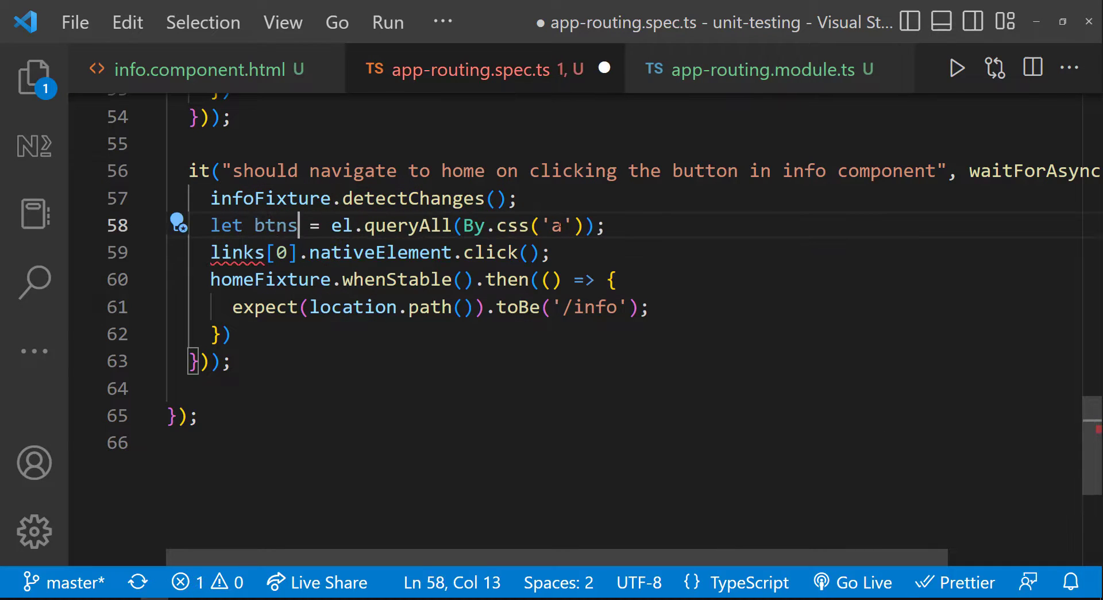
pyautogui.write('button')
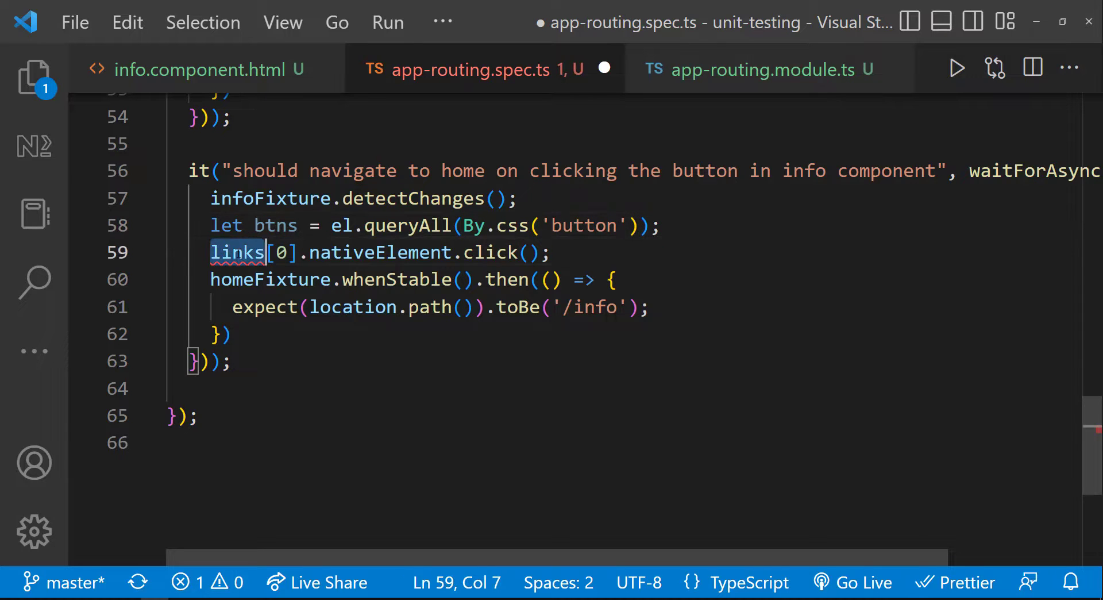
pyautogui.write('btns')
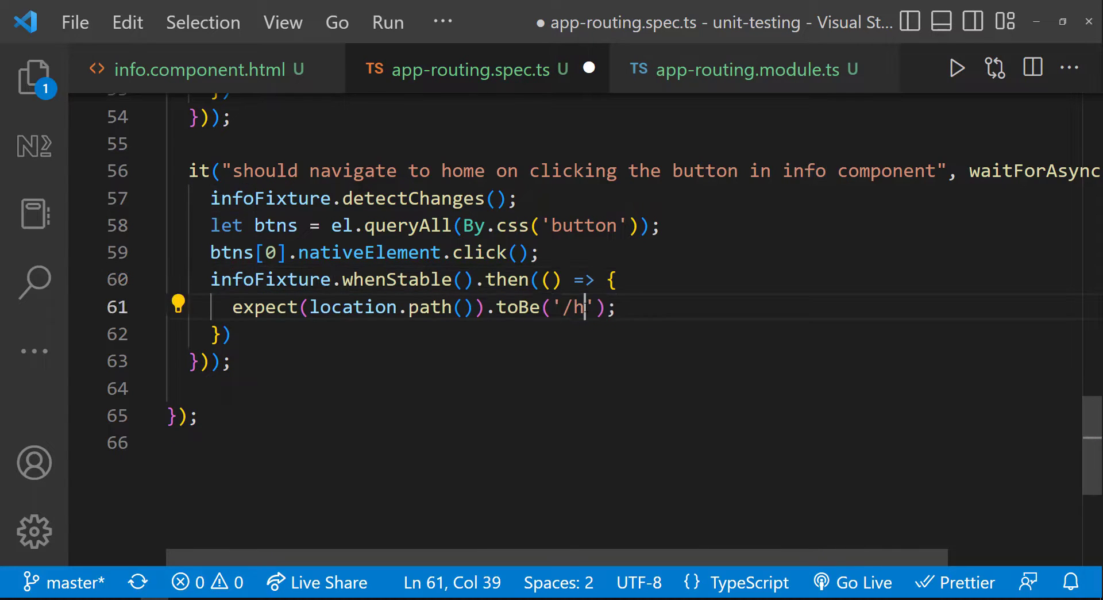
pyautogui.write('ome')
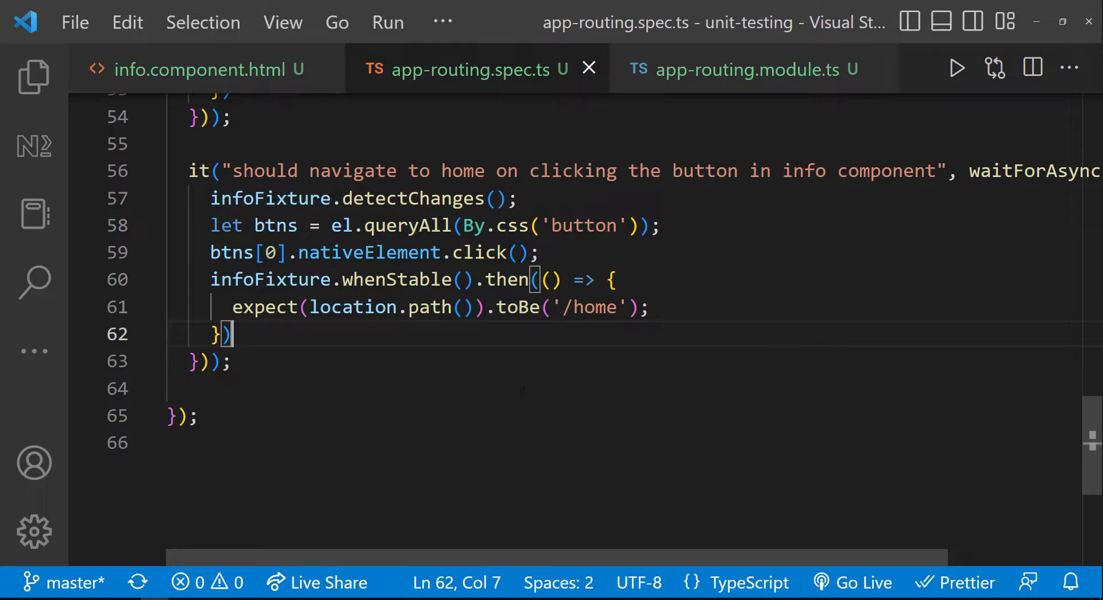